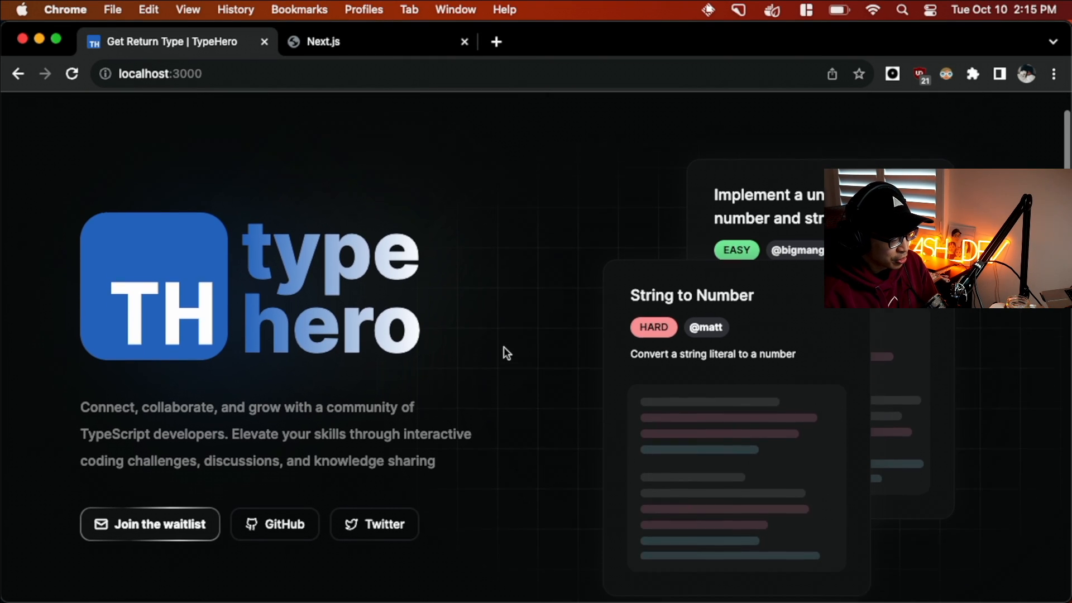
Browse down the TypeHero home page, then go to the Explore challenges page
scroll("down", 3)
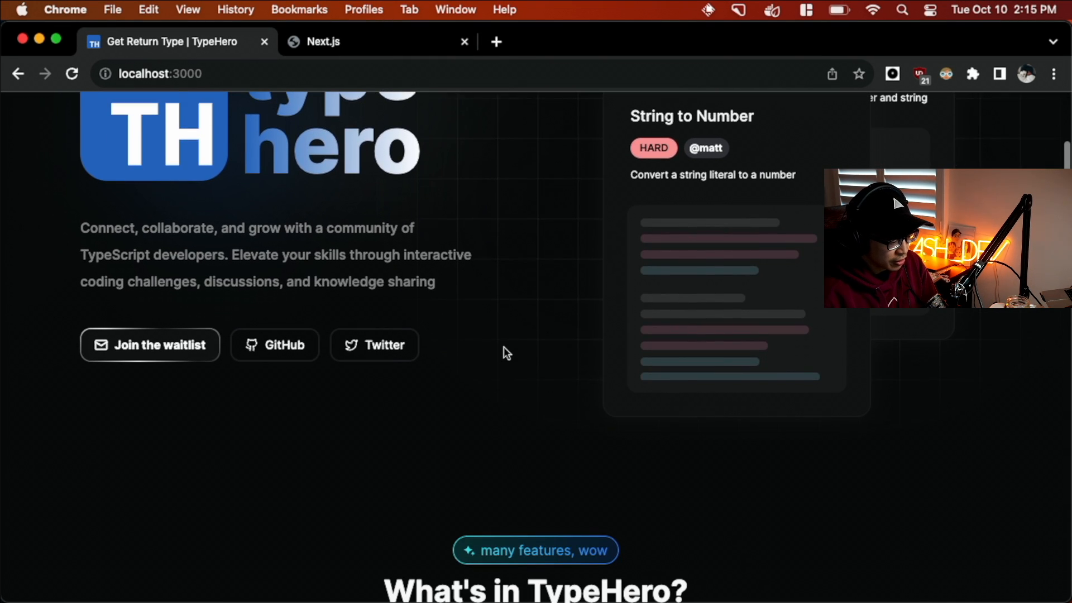
scroll("down", 3)
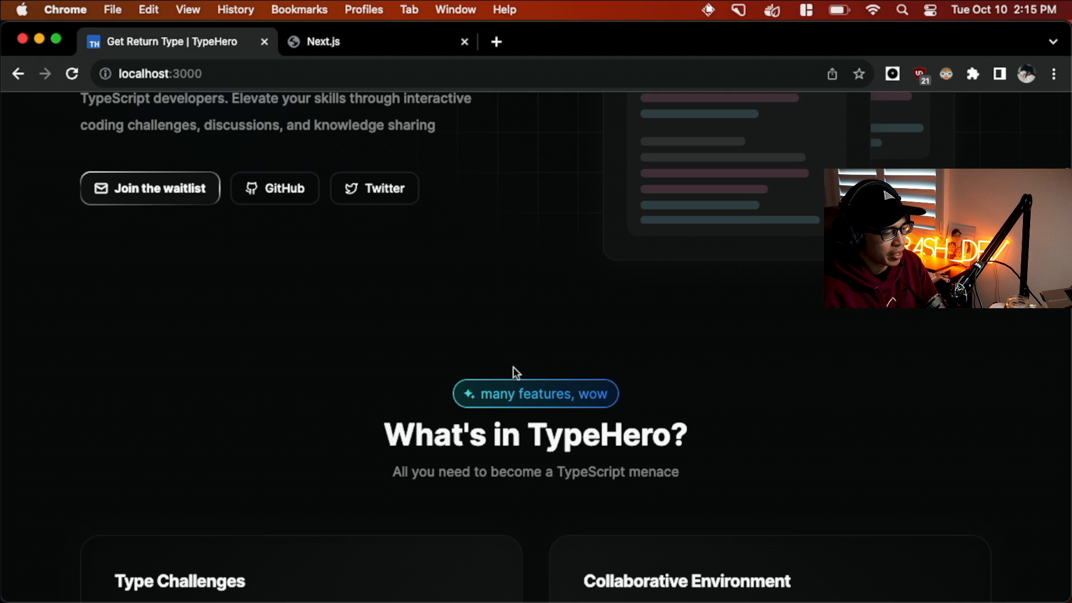
scroll("down", 3)
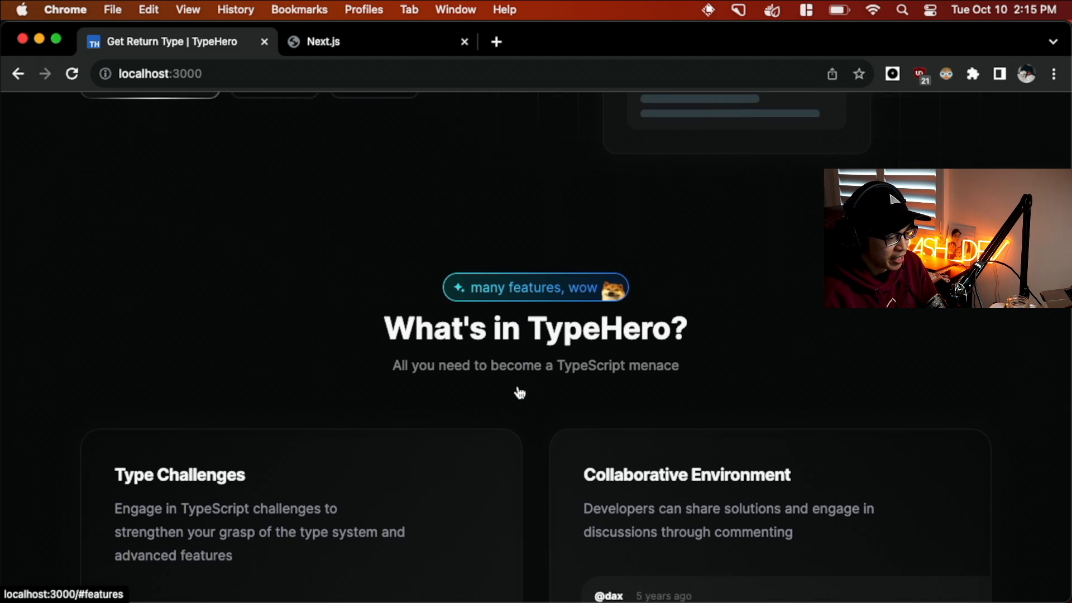
scroll("down", 3)
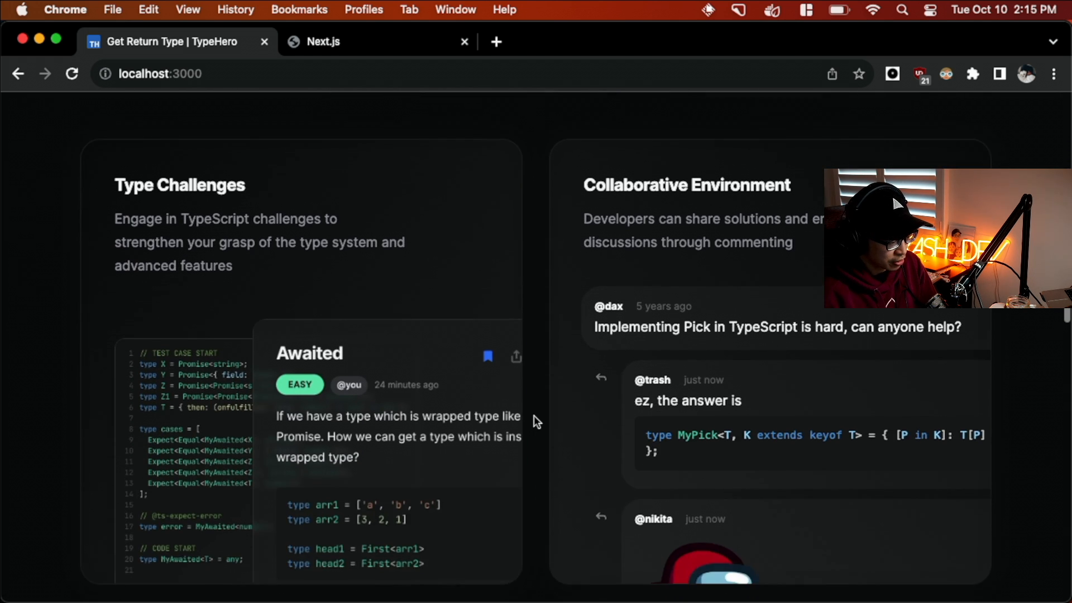
scroll("down", 3)
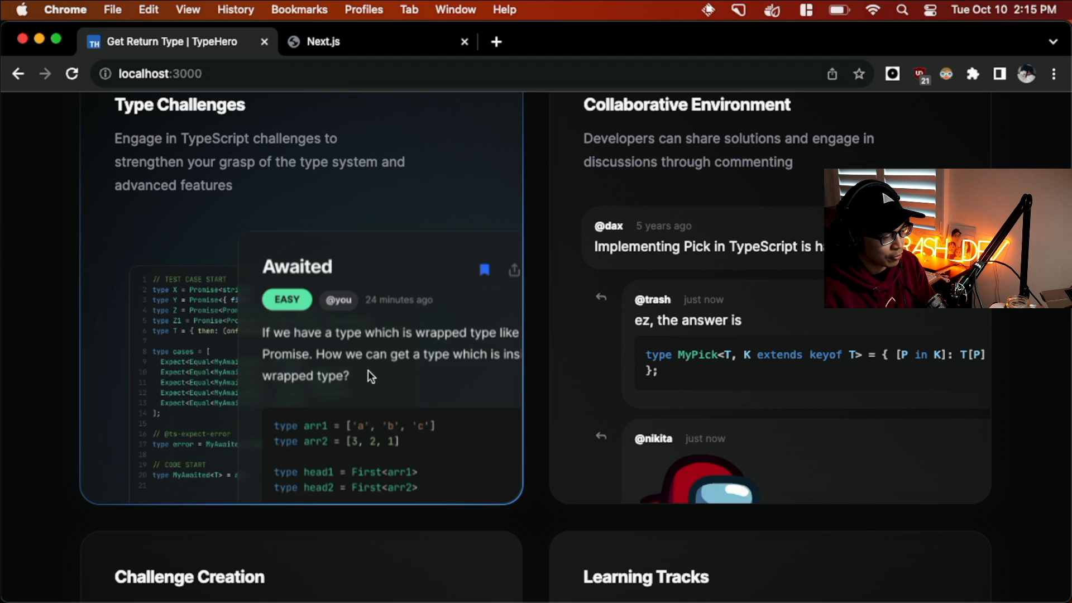
scroll("down", 3)
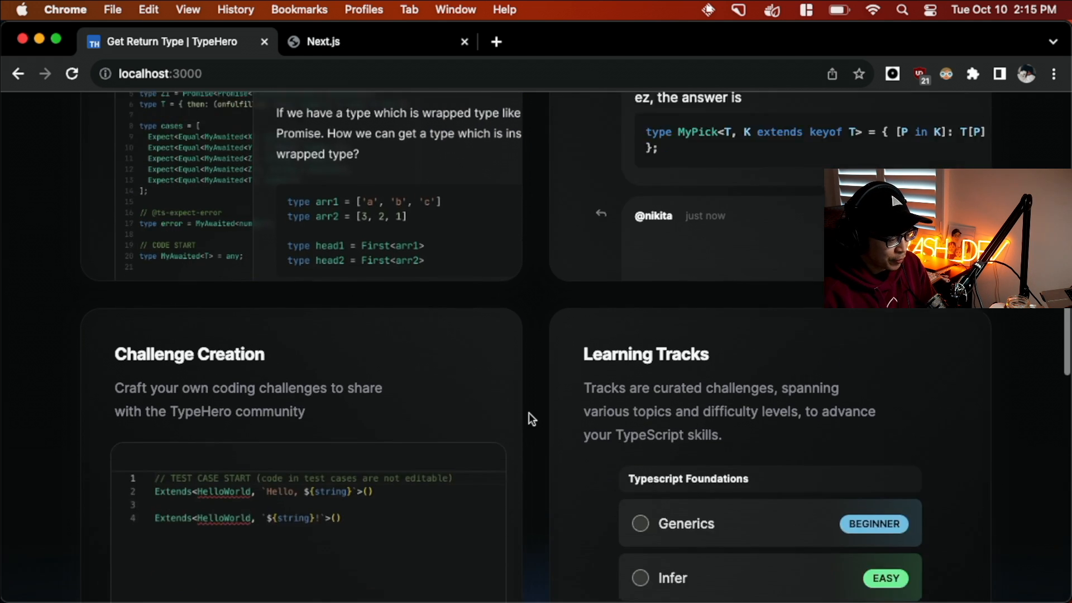
scroll("down", 3)
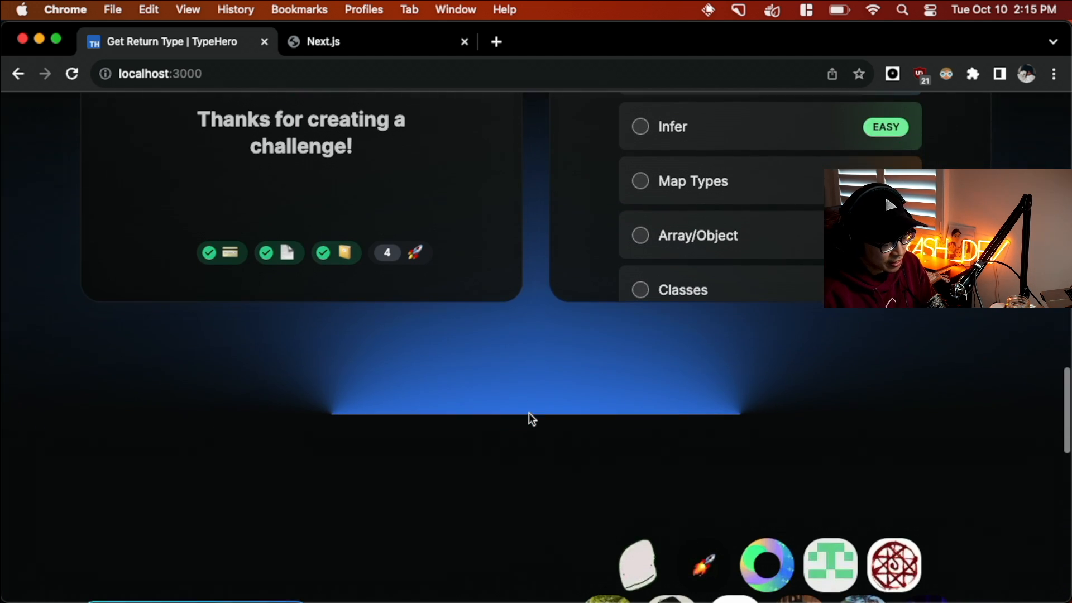
scroll("down", 3)
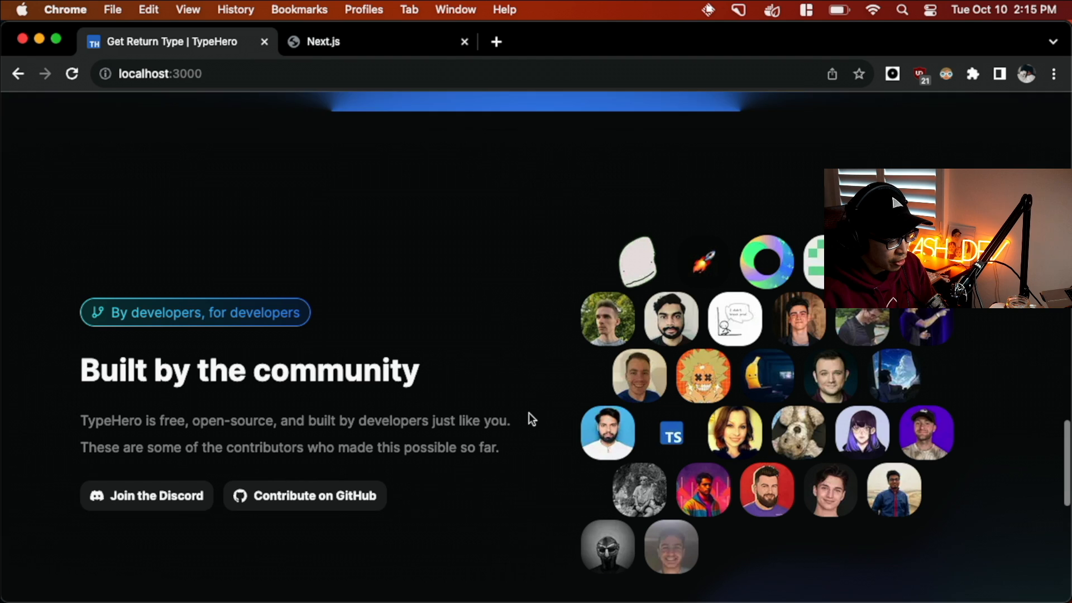
scroll("down", 3)
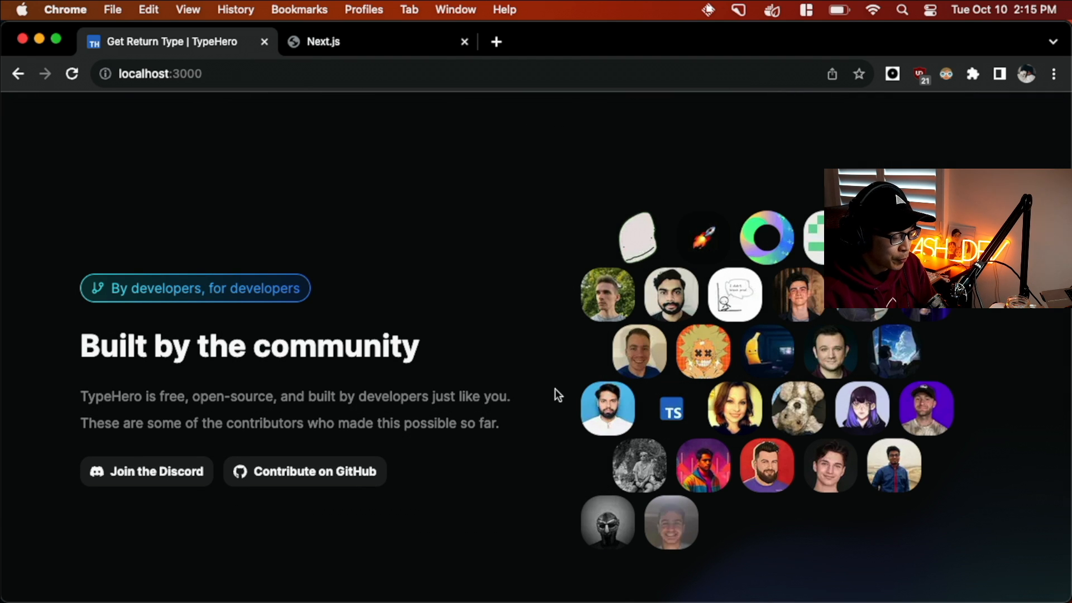
mouse_move(548, 394)
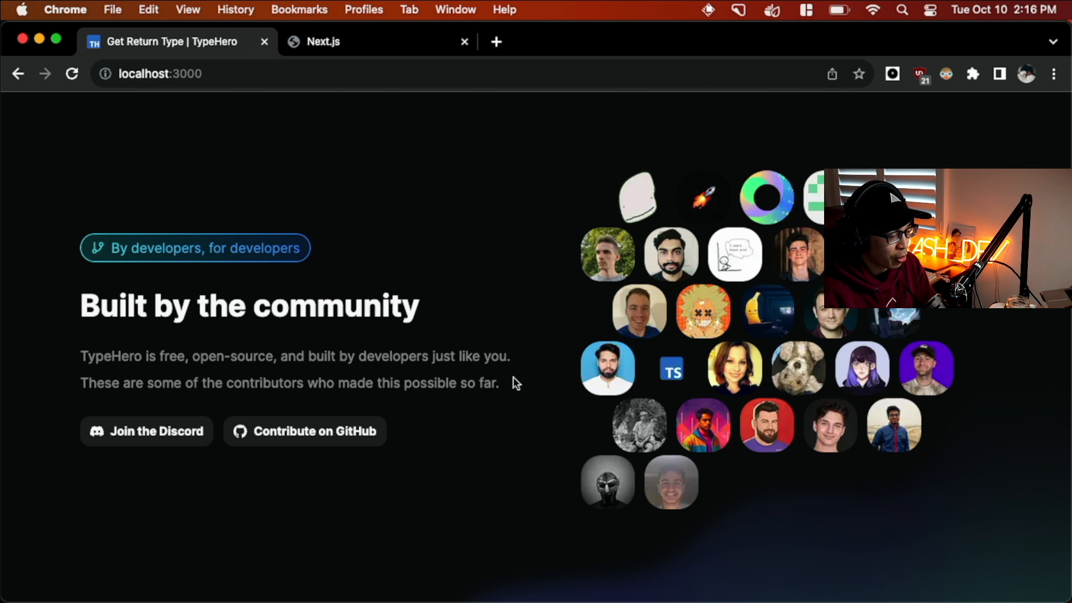
scroll("down", 3)
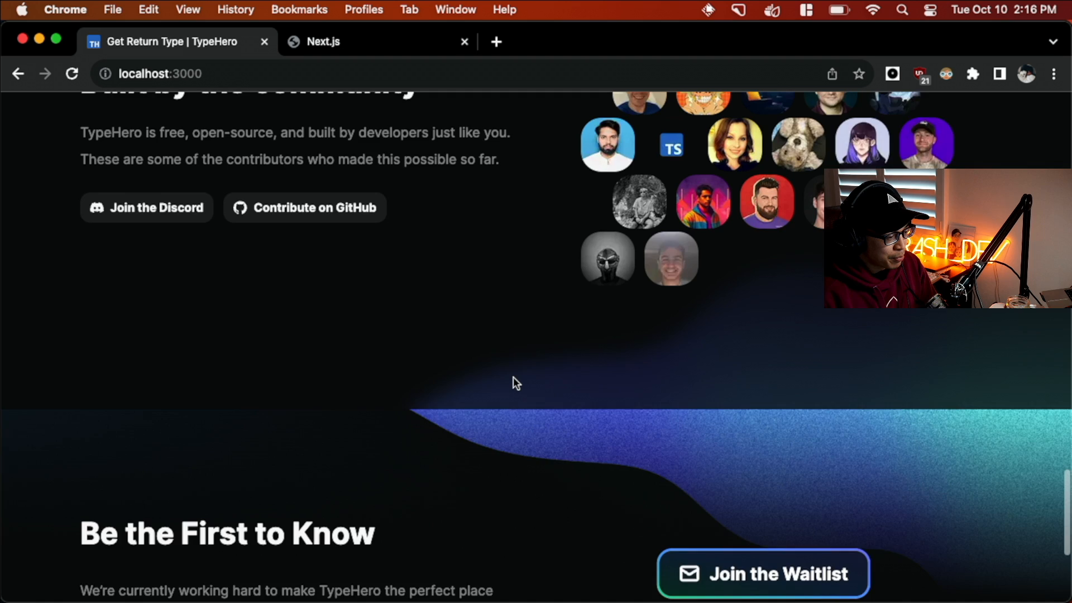
scroll("up", 3)
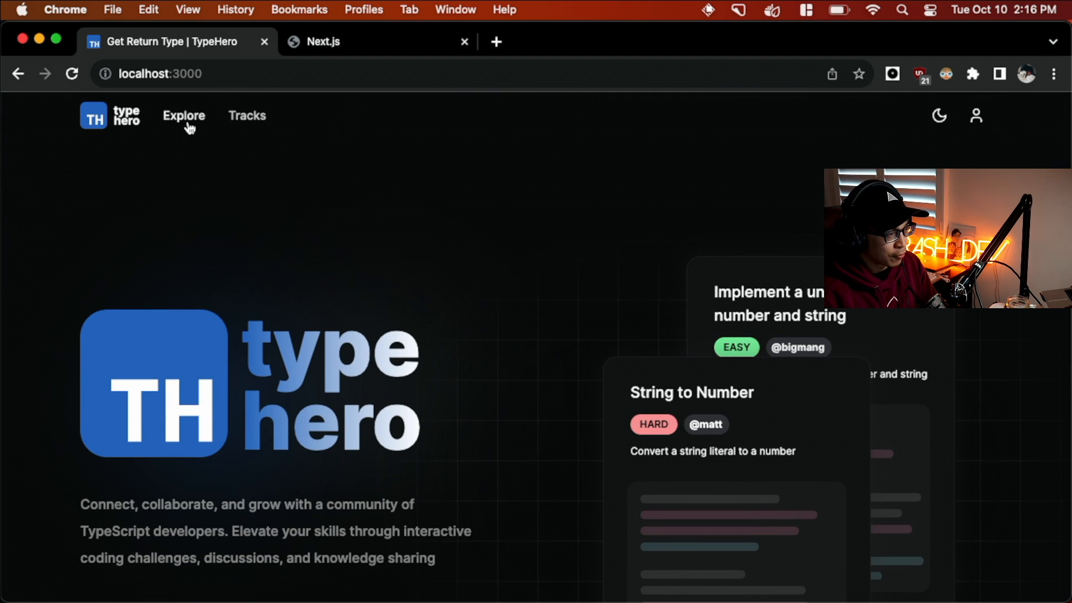
left_click(183, 116)
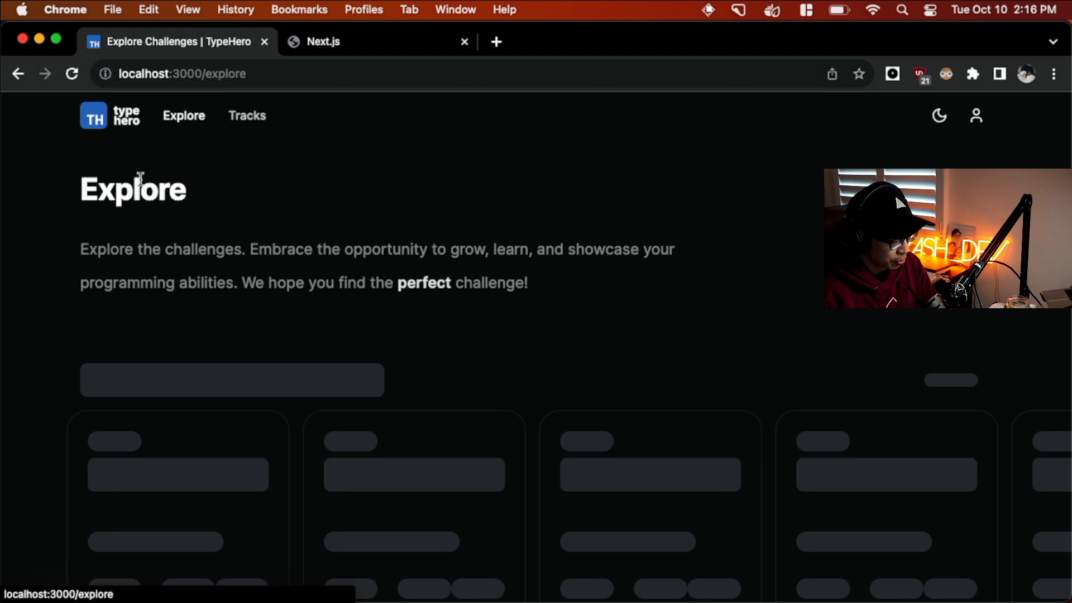
Open the Get Return Type card under Most Popular and view its passing solution
scroll("down", 3)
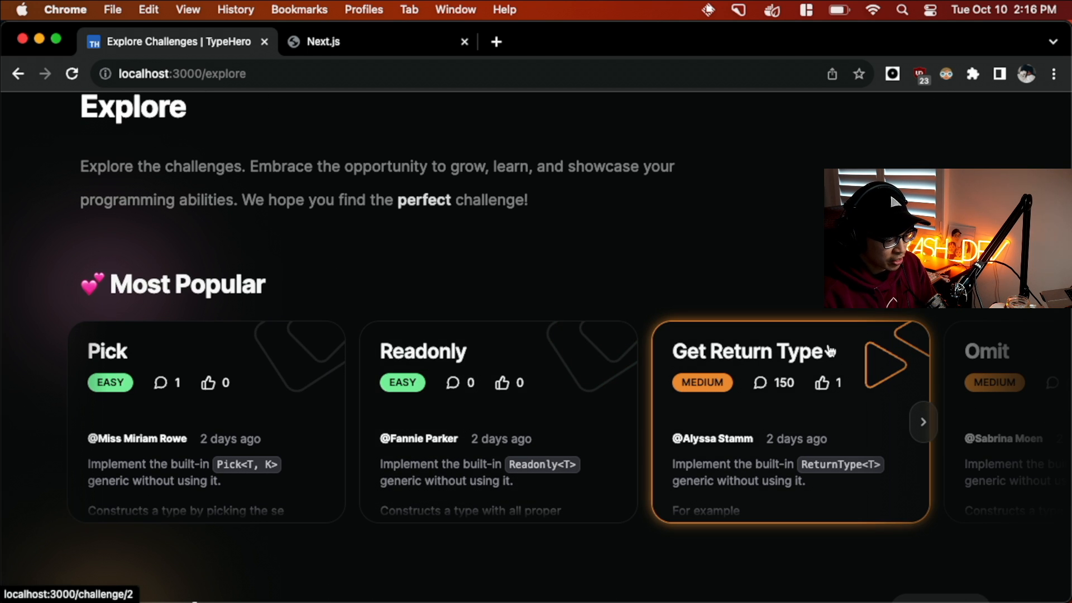
left_click(752, 351)
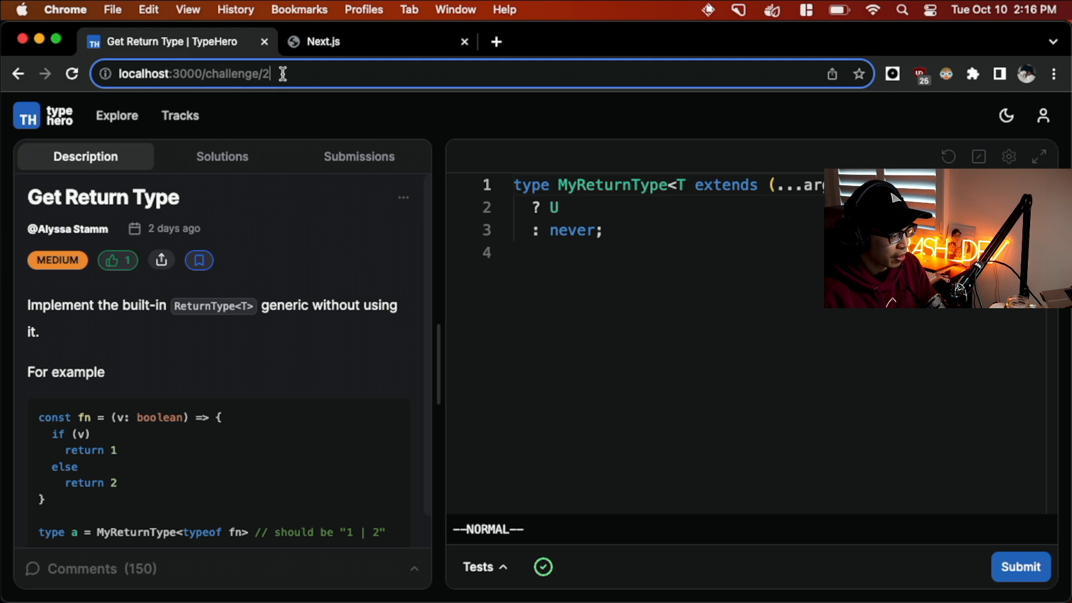
left_click(221, 157)
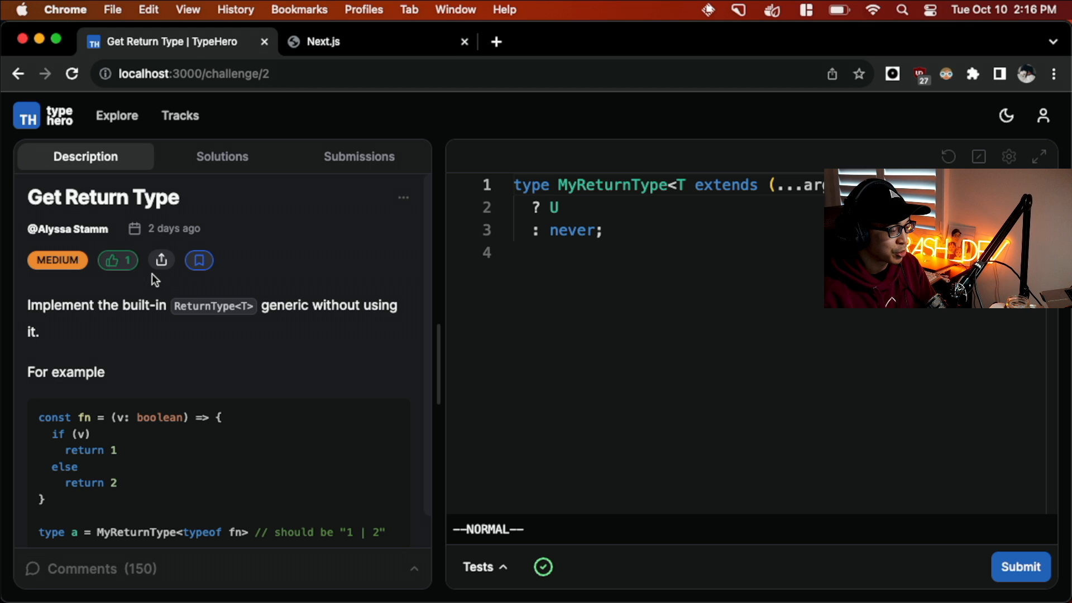
scroll("down", 3)
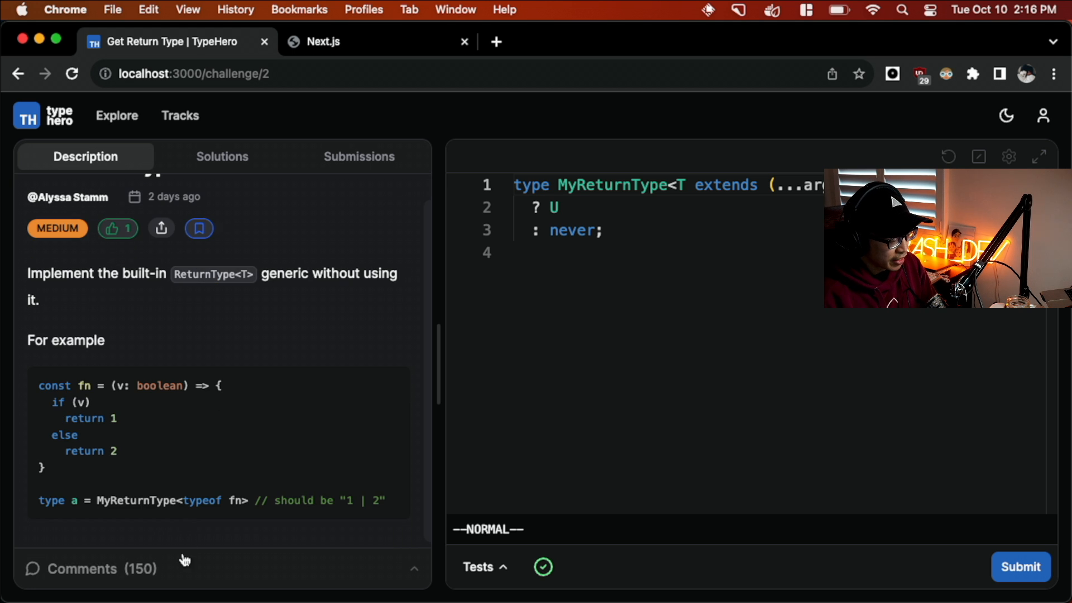
Expand the Get Return Type comments and load the shared link to comment 19
left_click(88, 569)
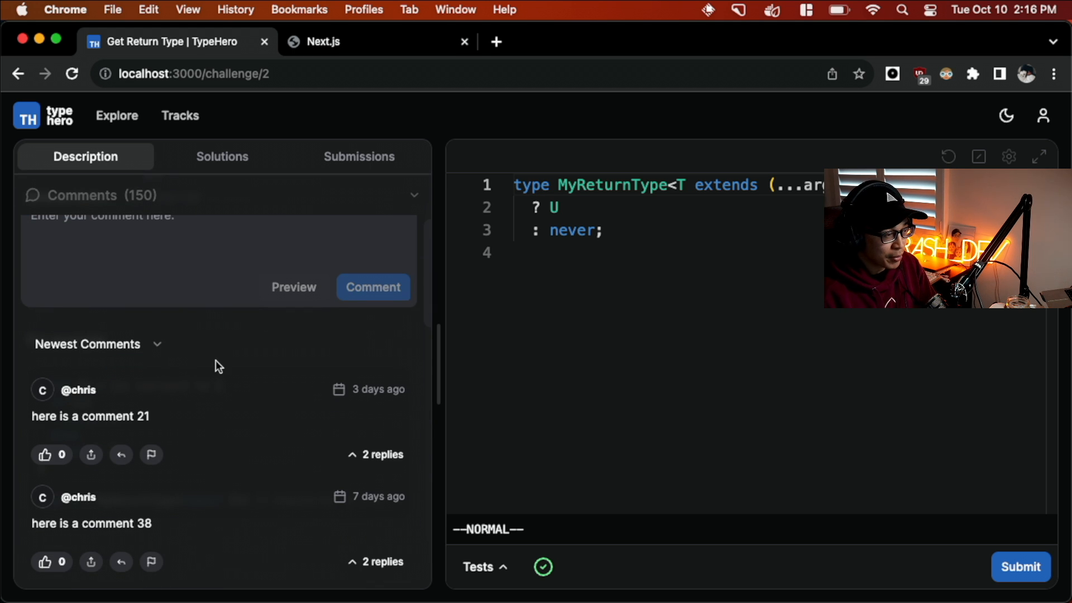
scroll("down", 3)
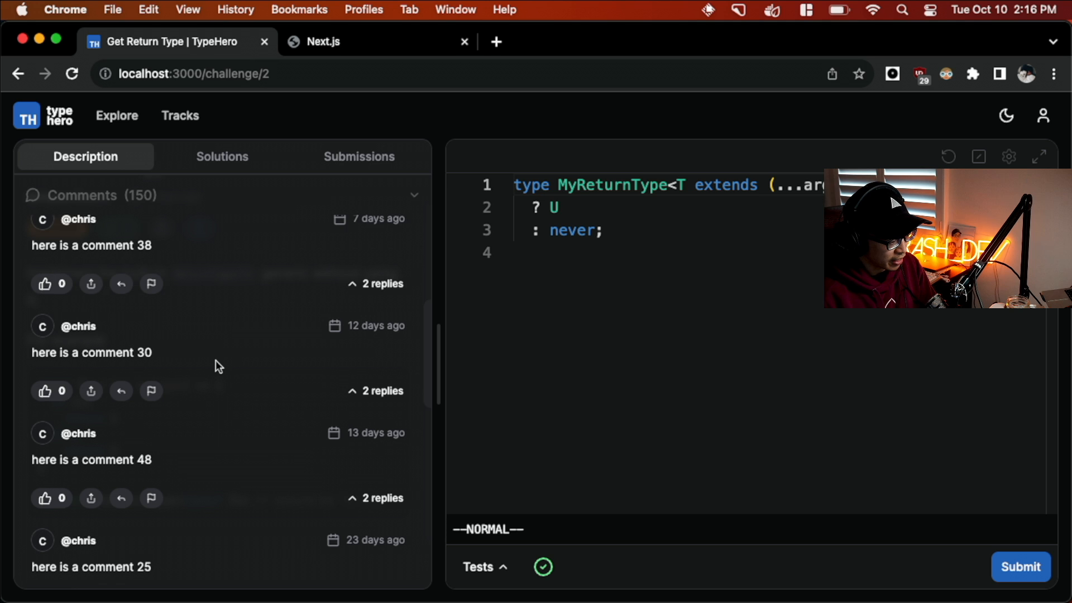
scroll("down", 3)
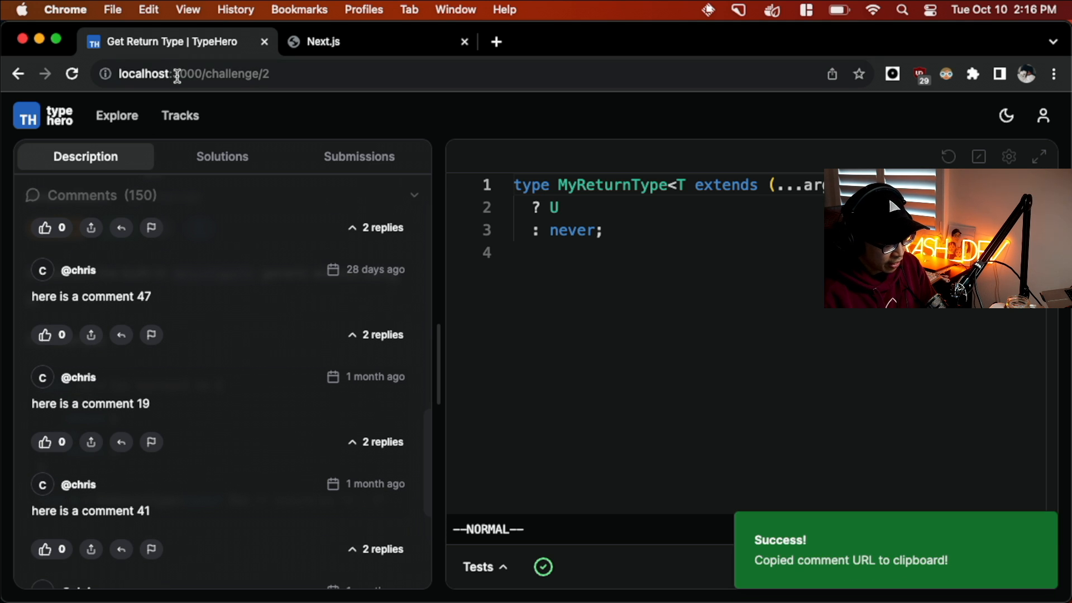
left_click(91, 442)
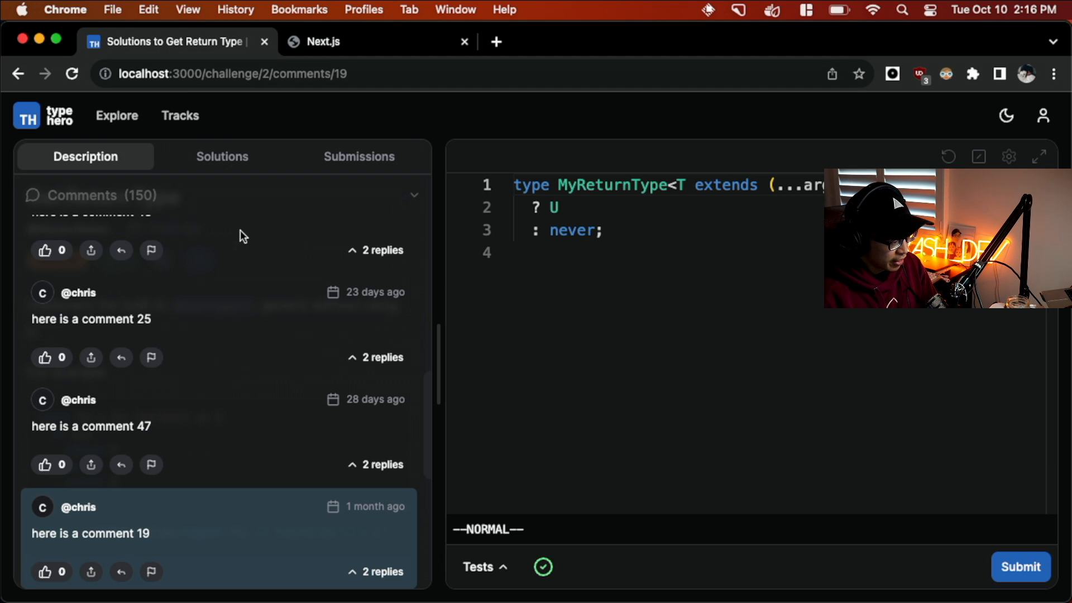
scroll("down", 3)
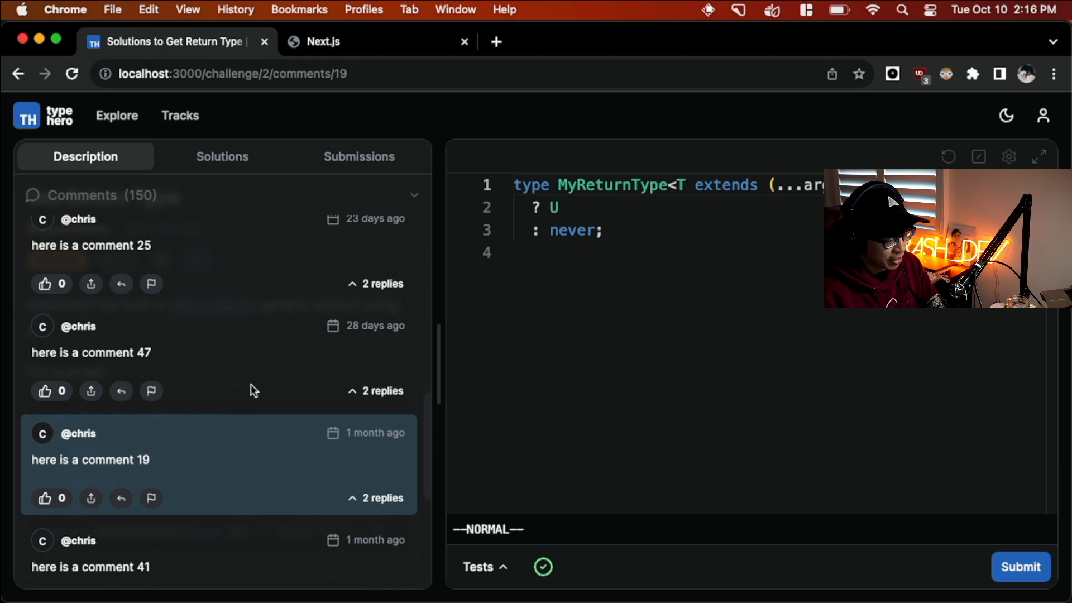
mouse_move(254, 466)
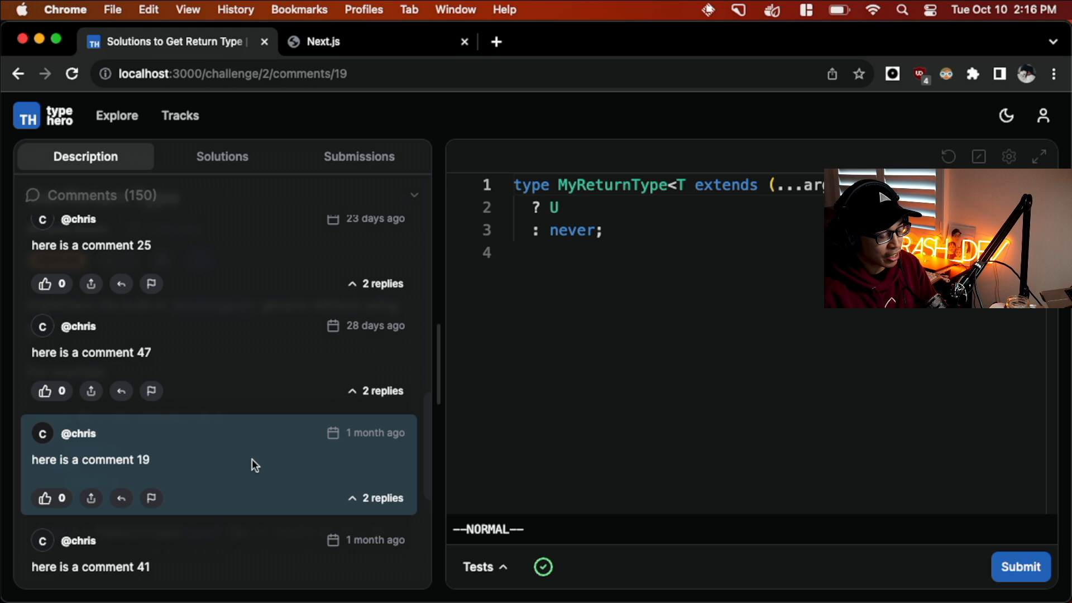
left_click(605, 231)
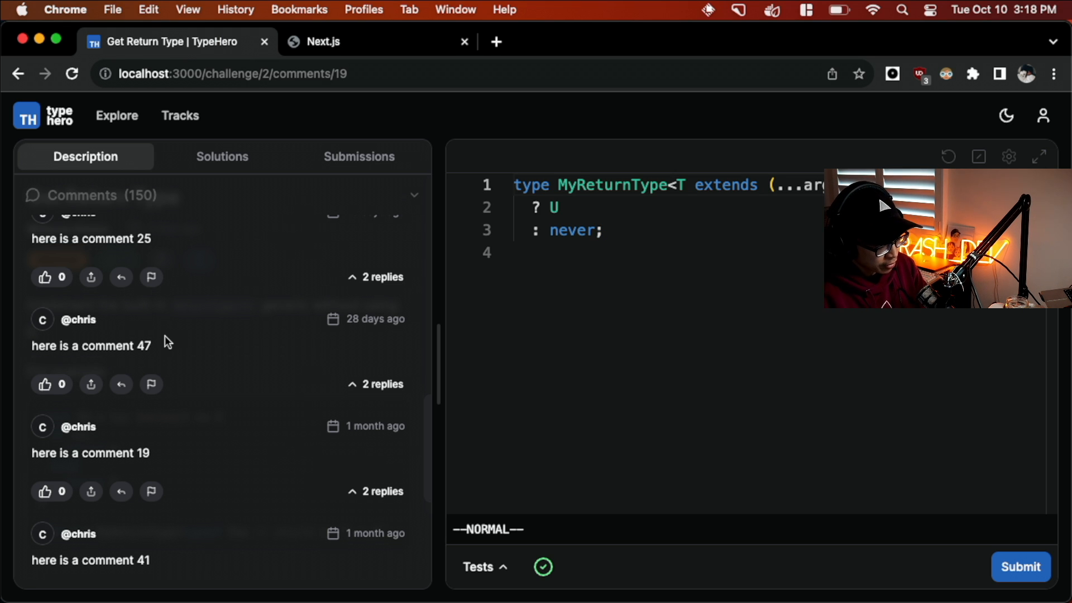
View challenge/[id]/page.tsx and its comments/[commentId] folder in iTerm's nvim, then return
key("cmd+tab")
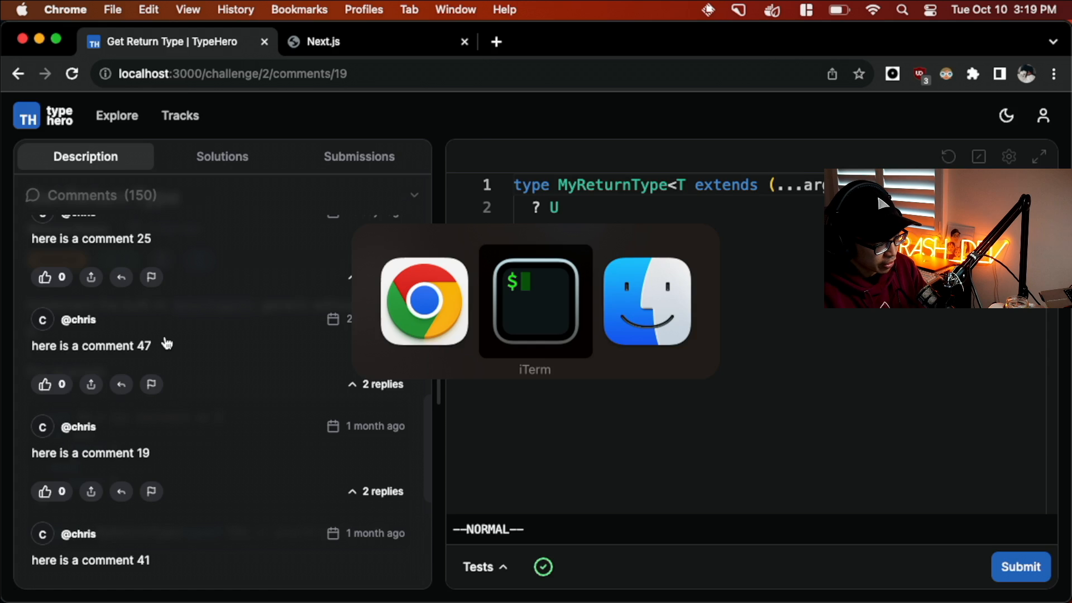
left_click(535, 301)
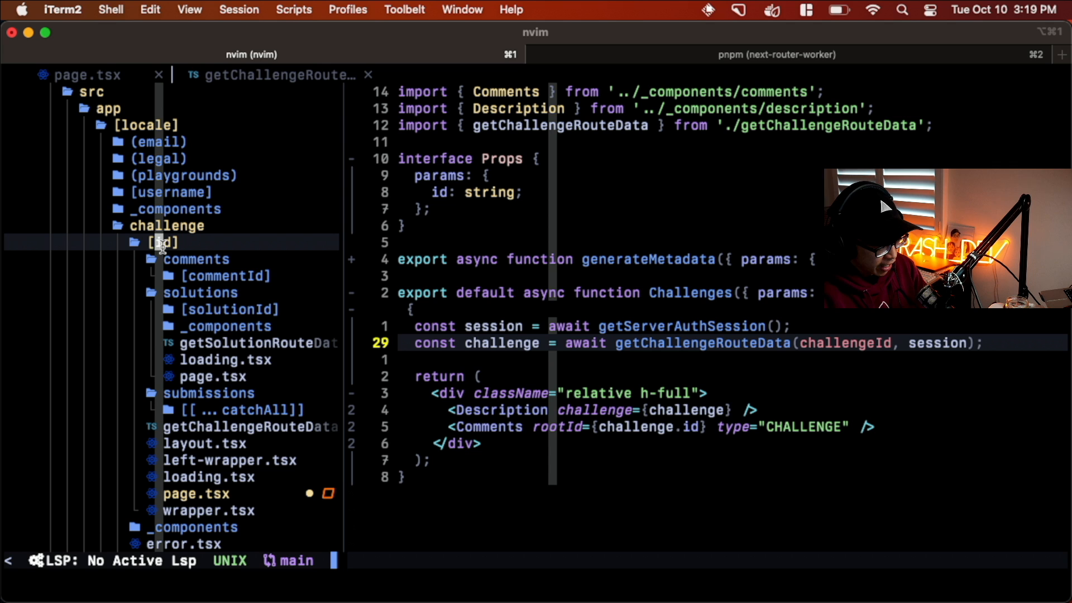
key("cmd+tab")
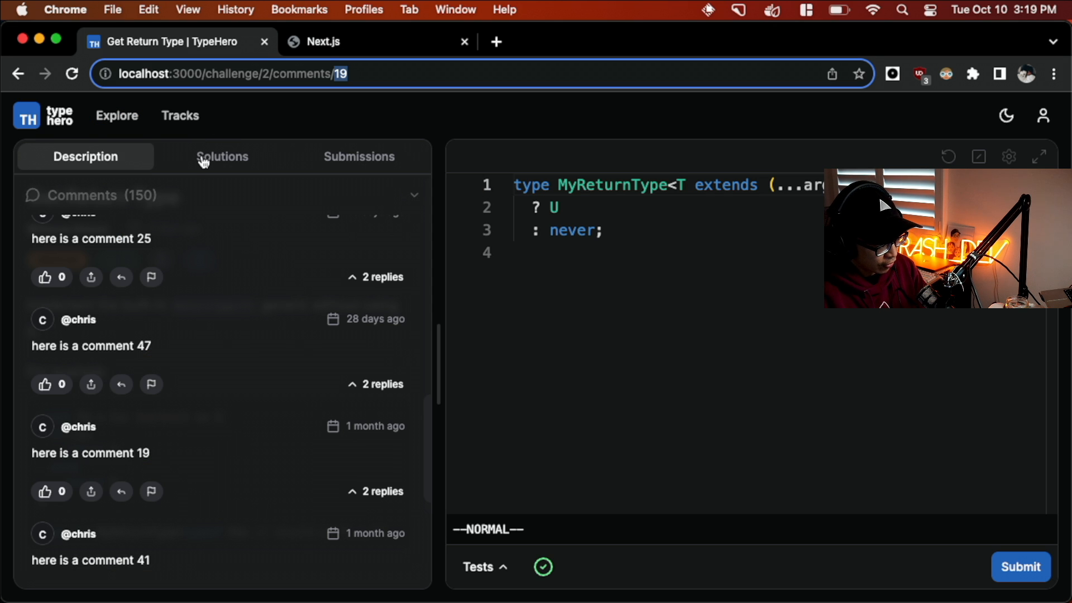
left_click(221, 156)
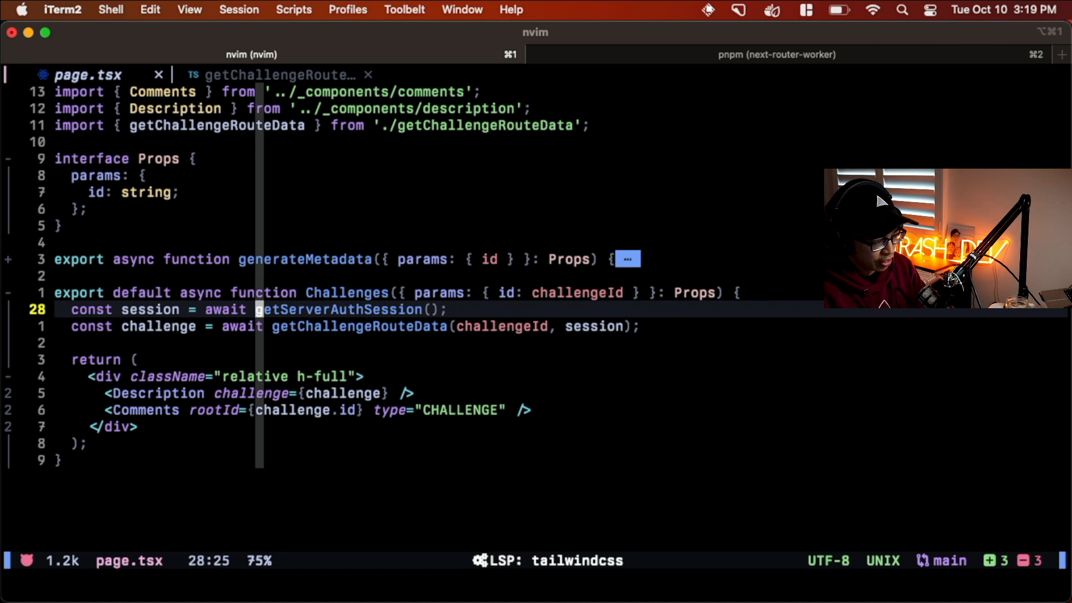
Jump to the getChallengeRouteData definition in nvim, then switch to the web app shell
key("j")
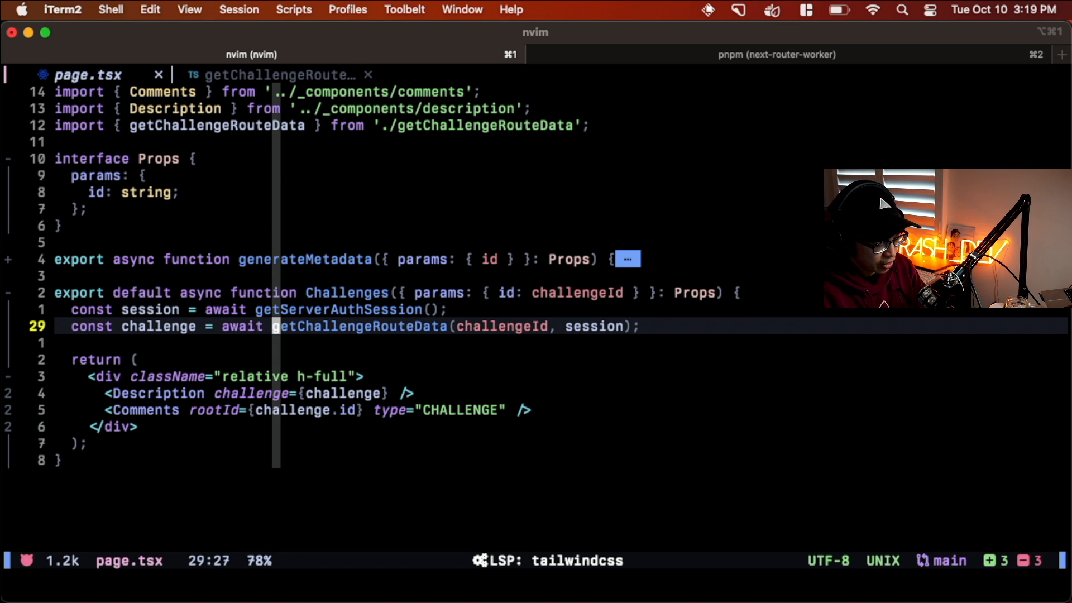
key("g")
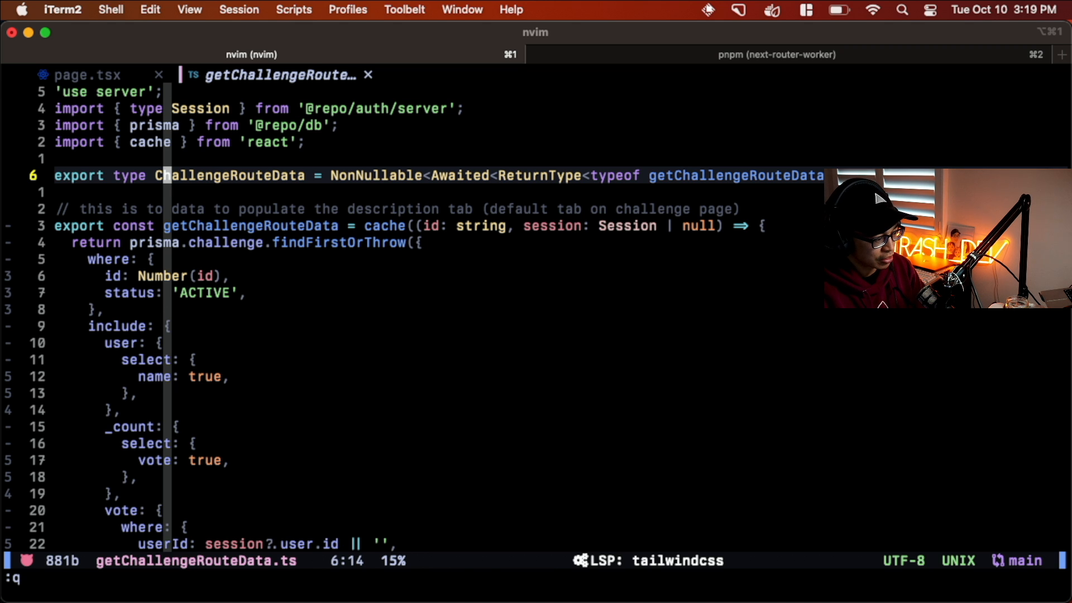
left_click(87, 74)
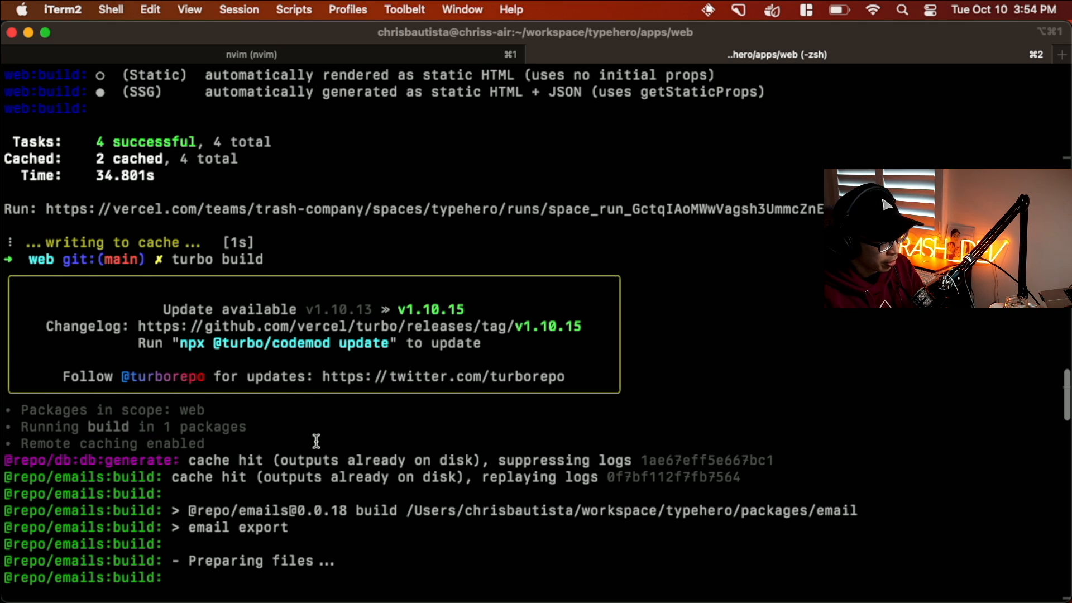
scroll("up", 3)
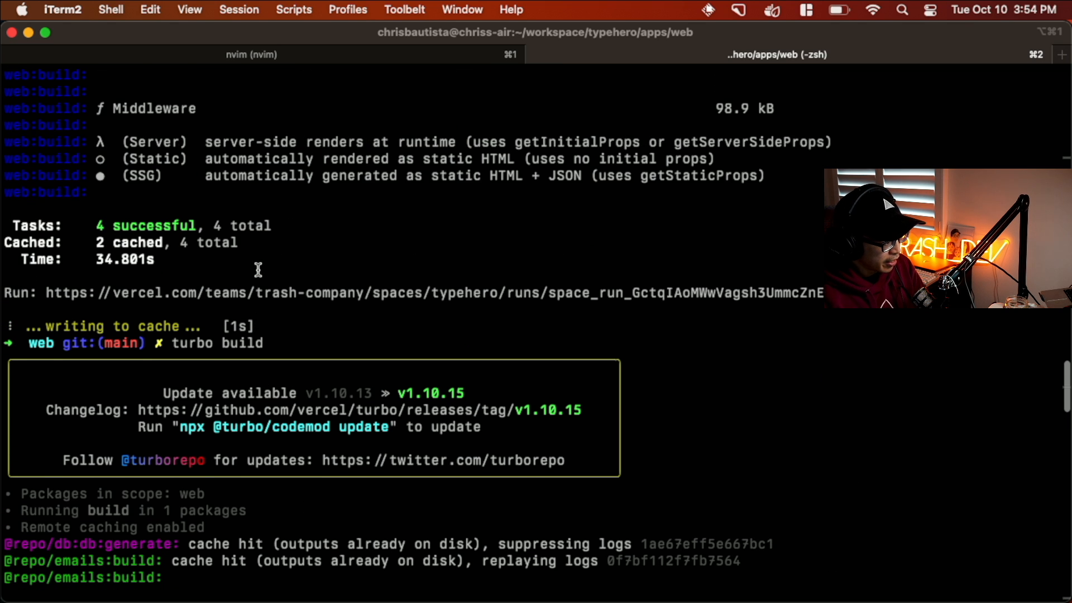
scroll("up", 3)
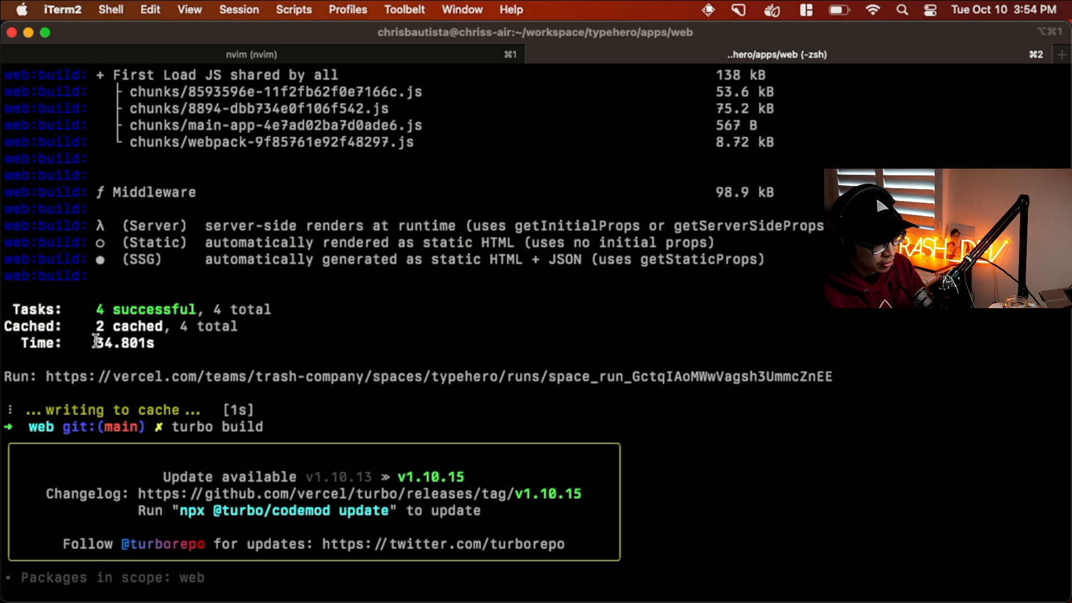
double_click(125, 342)
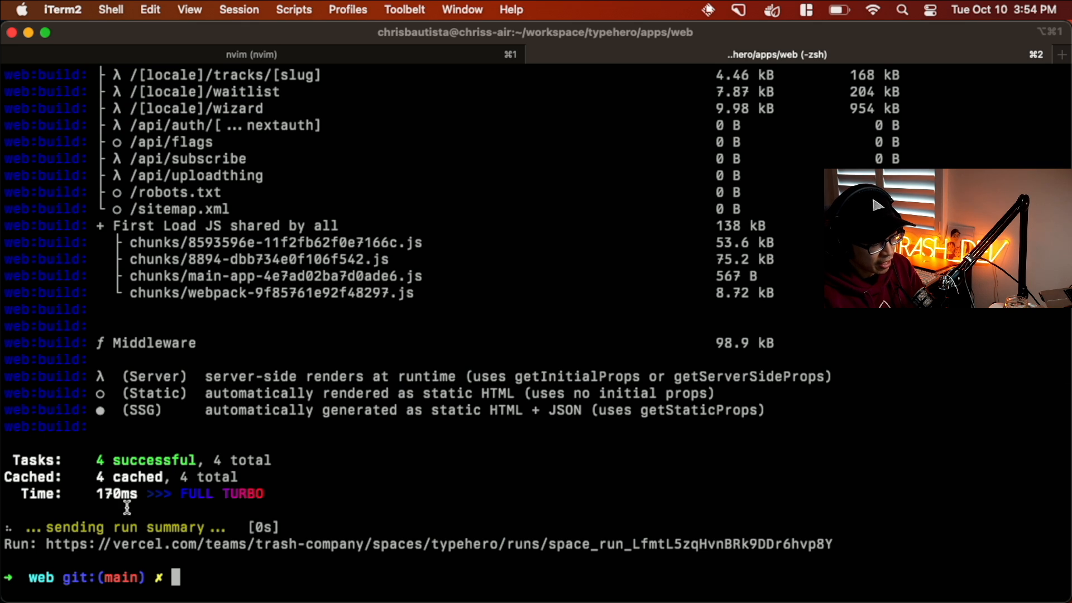
double_click(116, 494)
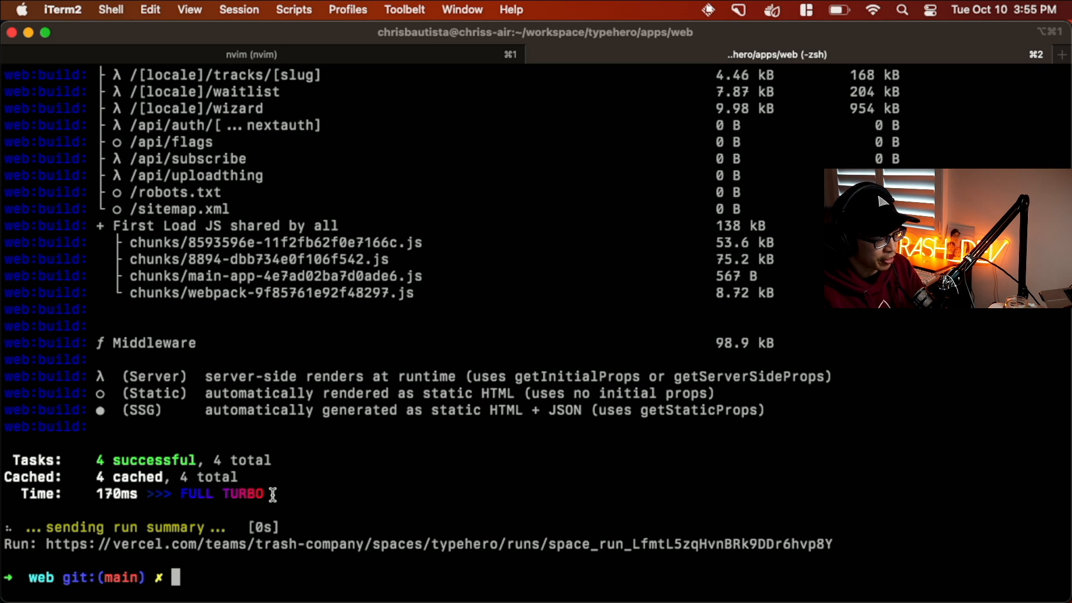
mouse_move(295, 527)
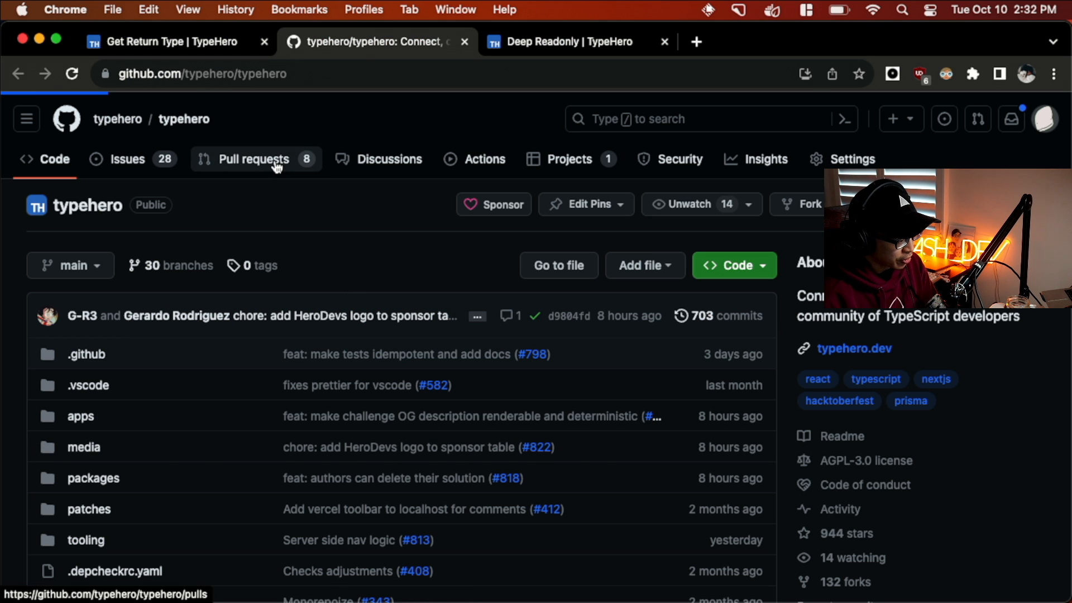
Open PR #827 (primary blue resizer) and visit its typehero-web-staging Vercel preview
left_click(253, 159)
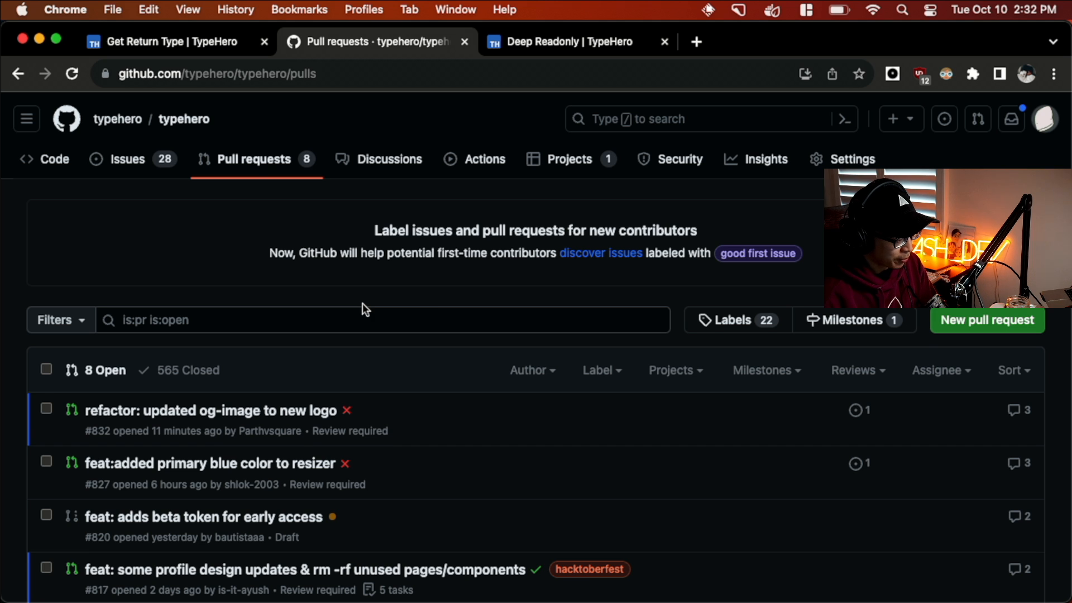
scroll("down", 3)
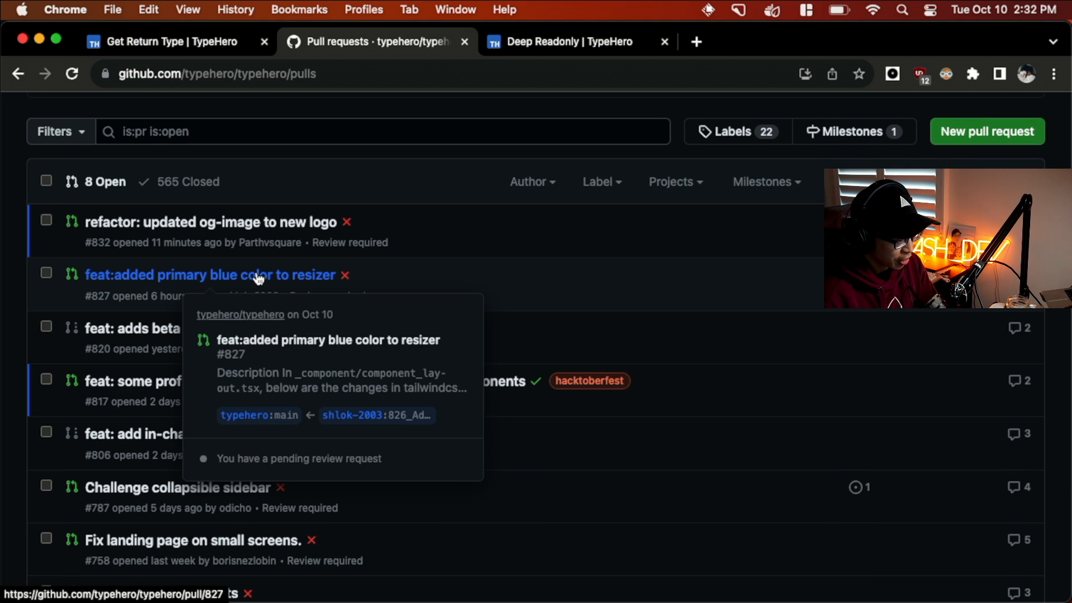
left_click(210, 275)
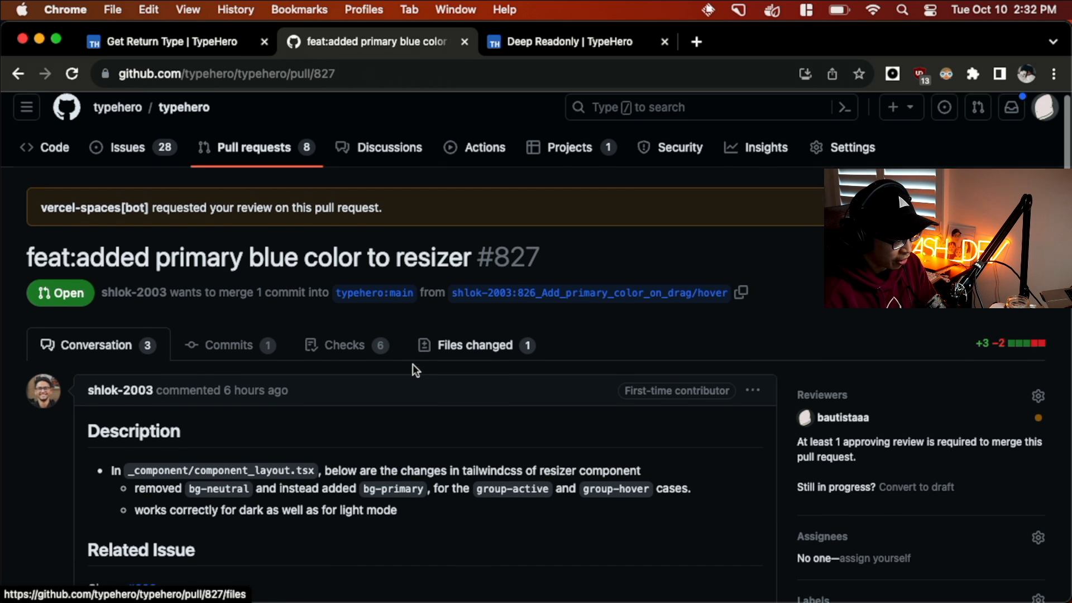
scroll("down", 3)
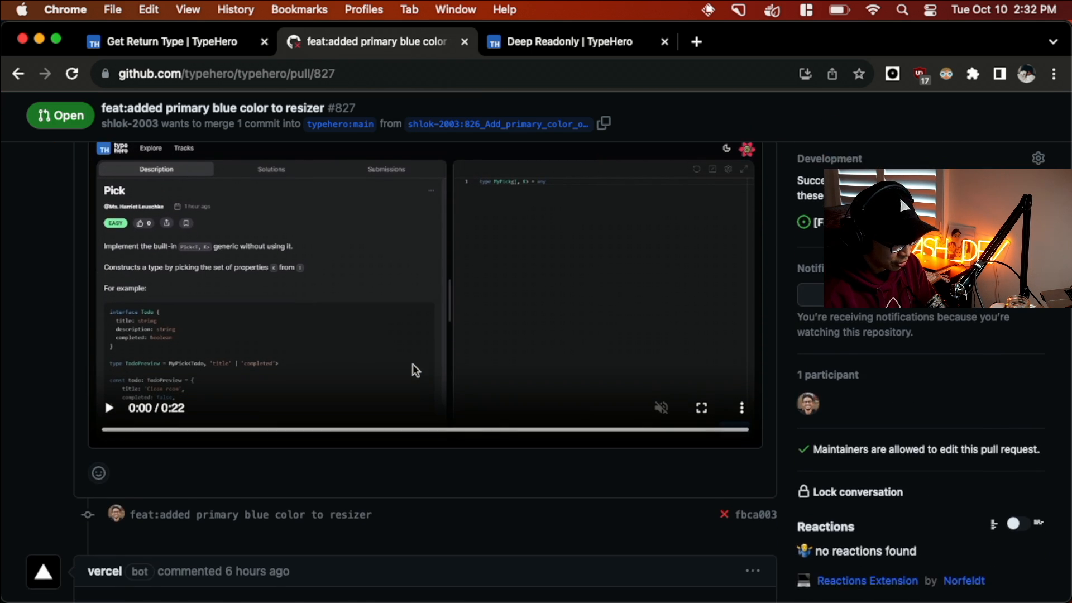
scroll("down", 3)
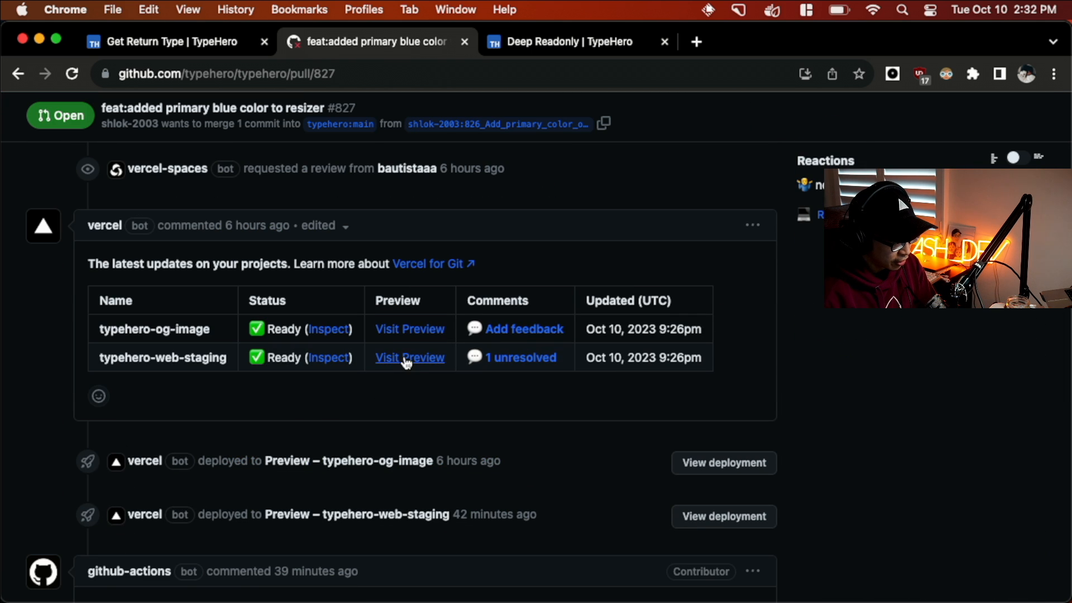
left_click(409, 357)
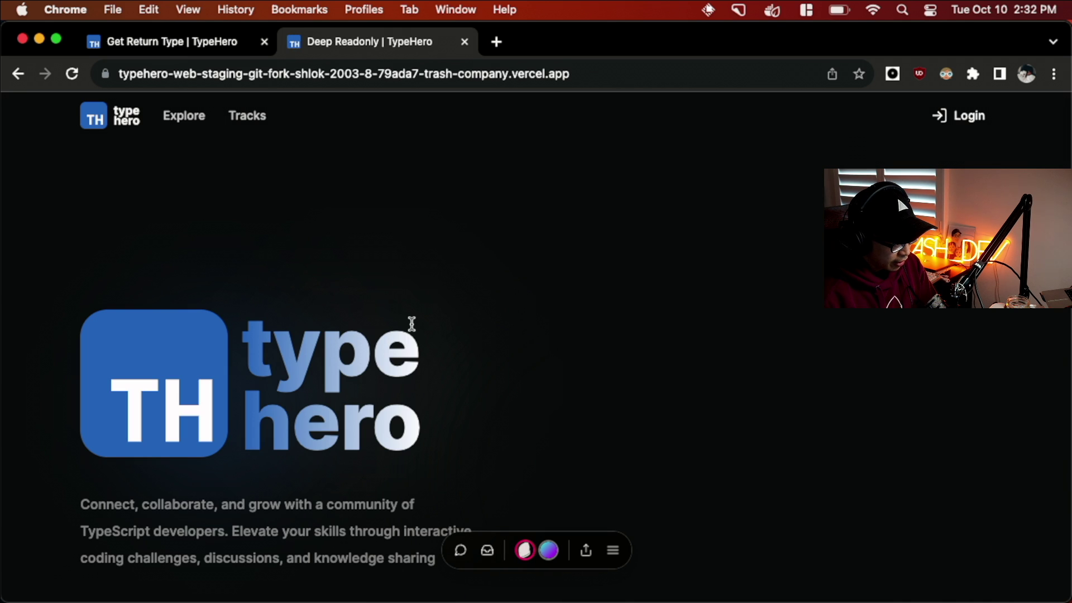
Open the Deep Readonly challenge from the staging preview's Explore page
left_click(183, 115)
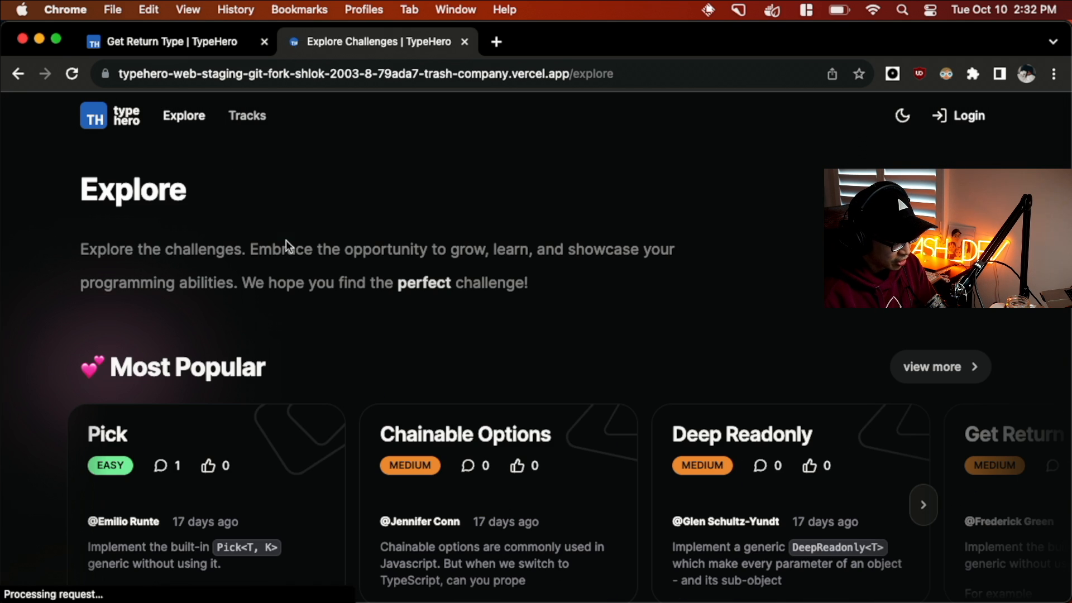
left_click(741, 434)
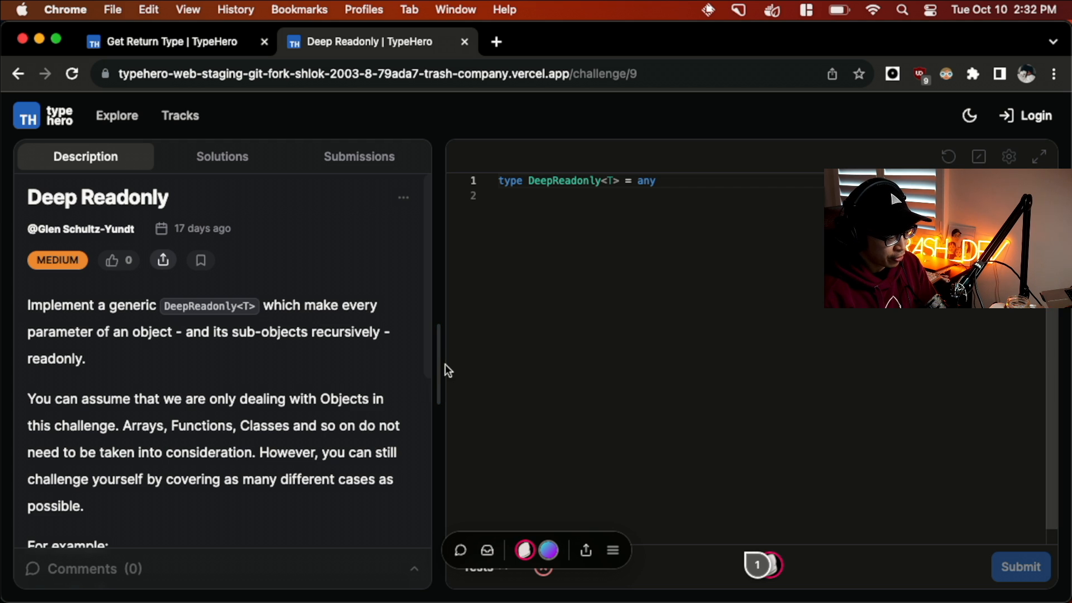
mouse_move(585, 400)
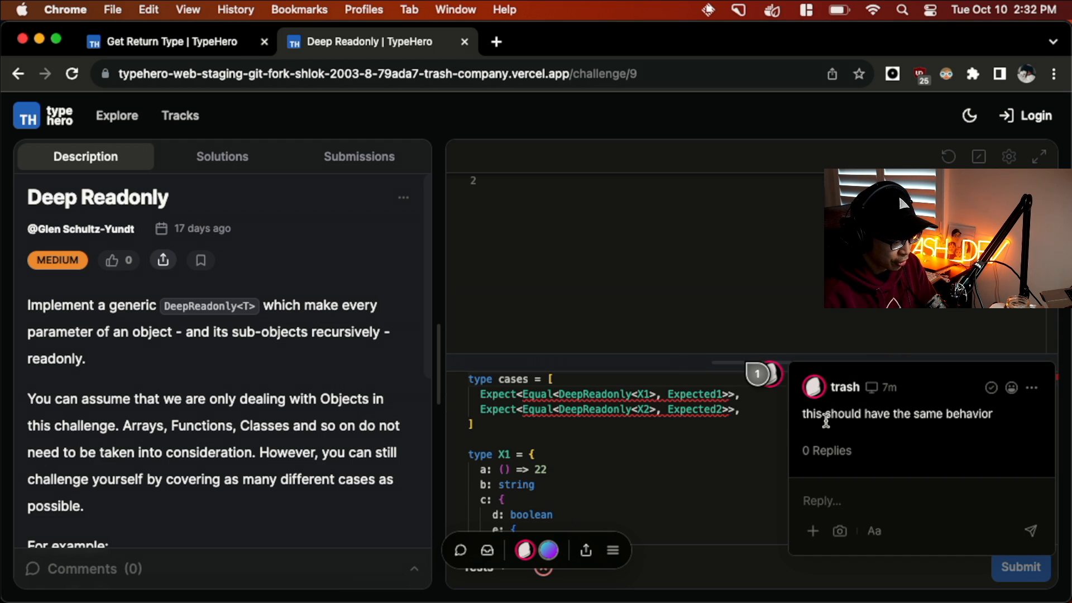
mouse_move(611, 540)
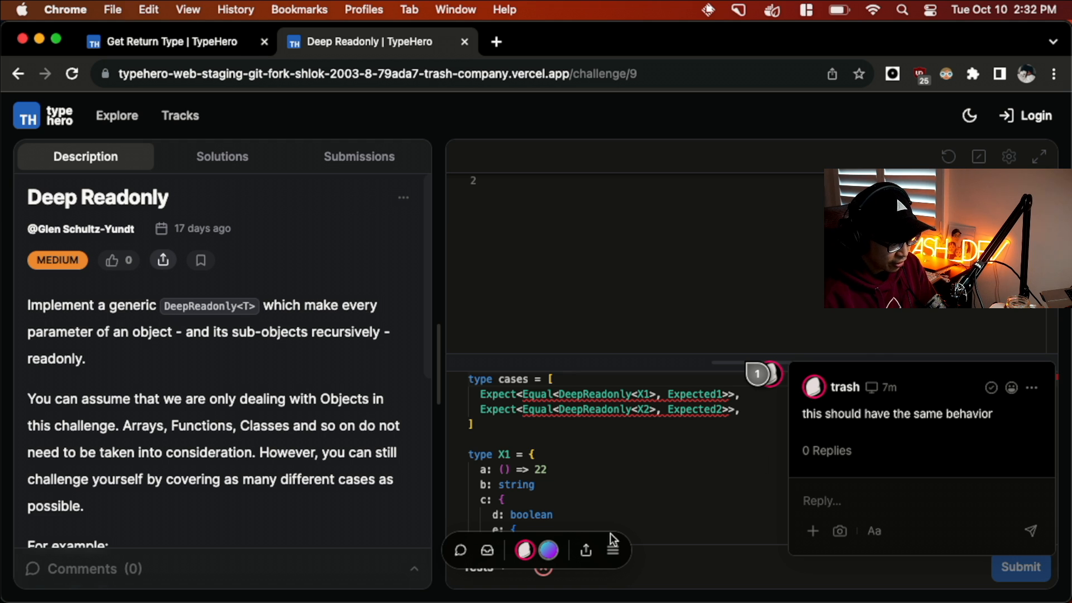
left_click(585, 551)
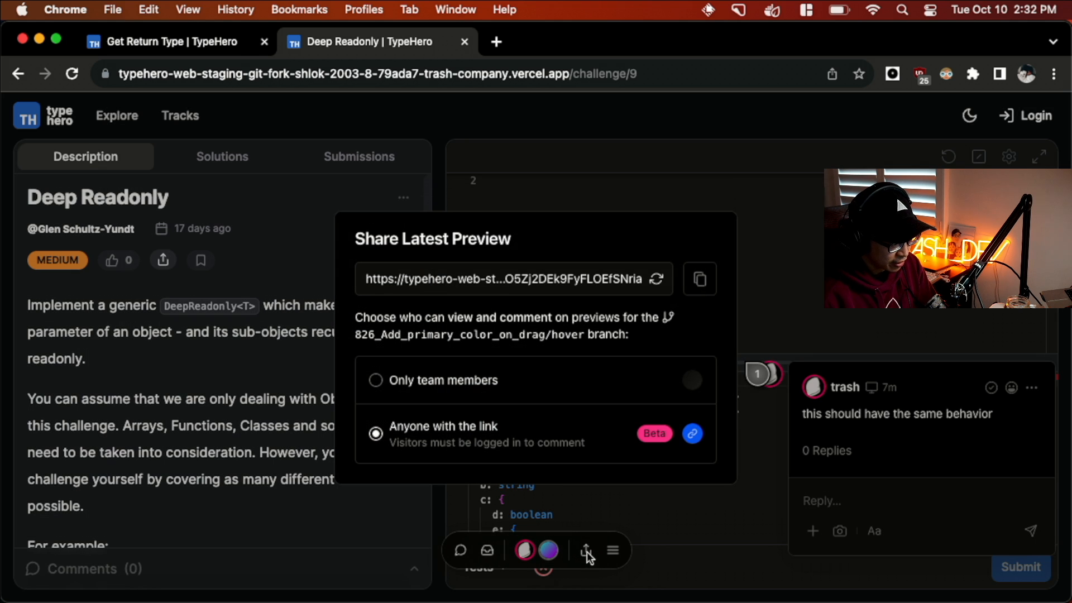
mouse_move(602, 345)
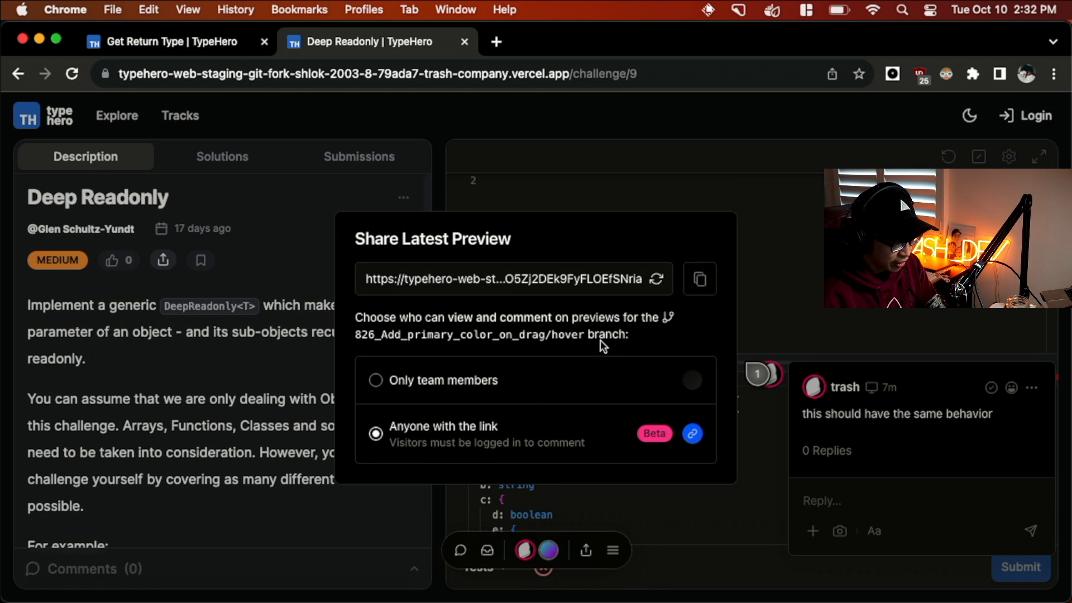
left_click(767, 256)
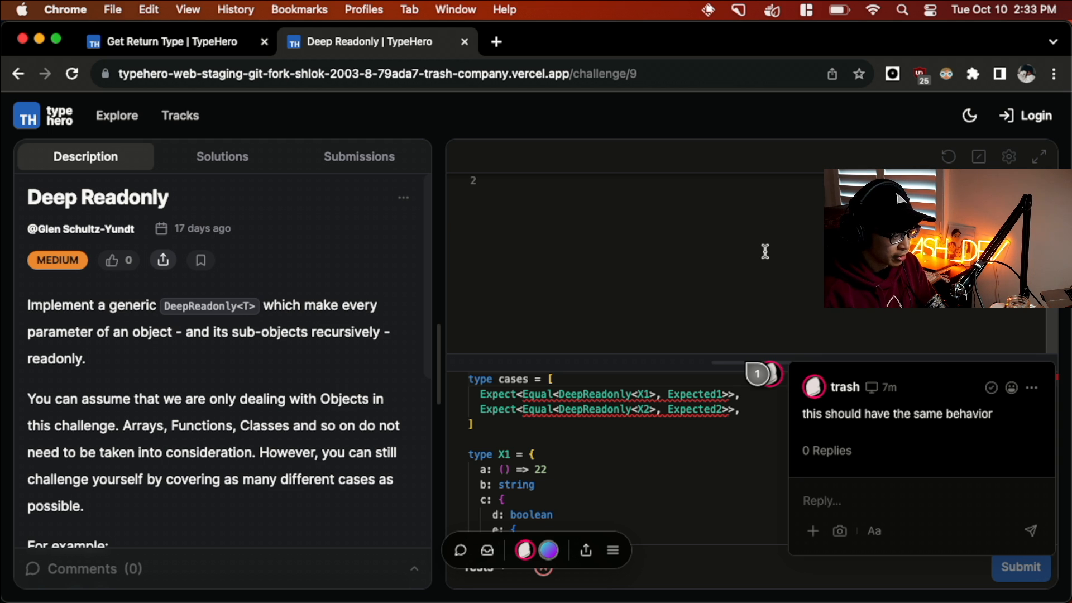
mouse_move(592, 292)
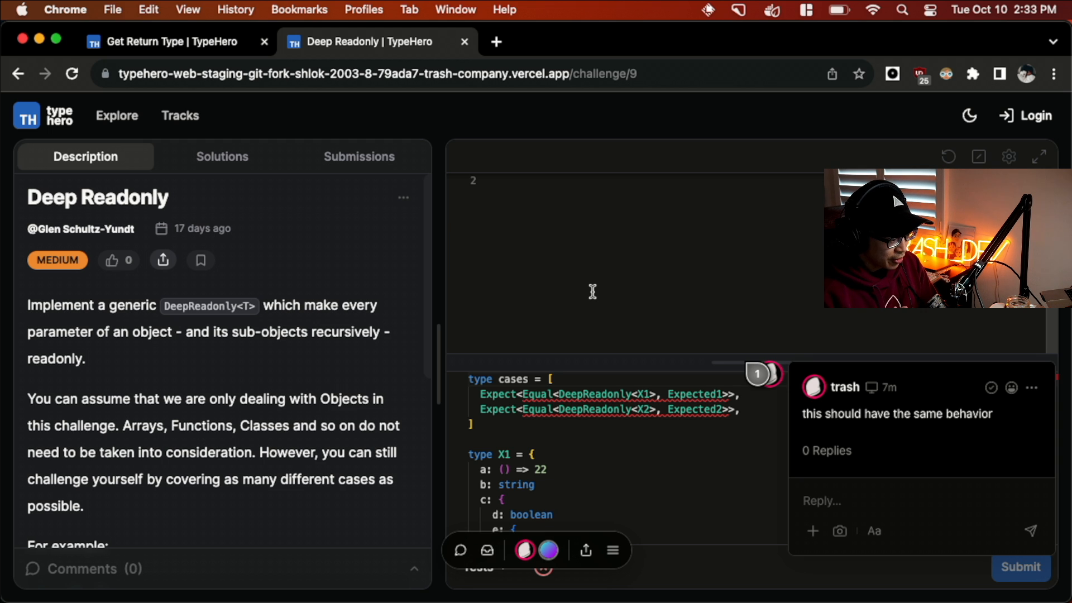
mouse_move(511, 560)
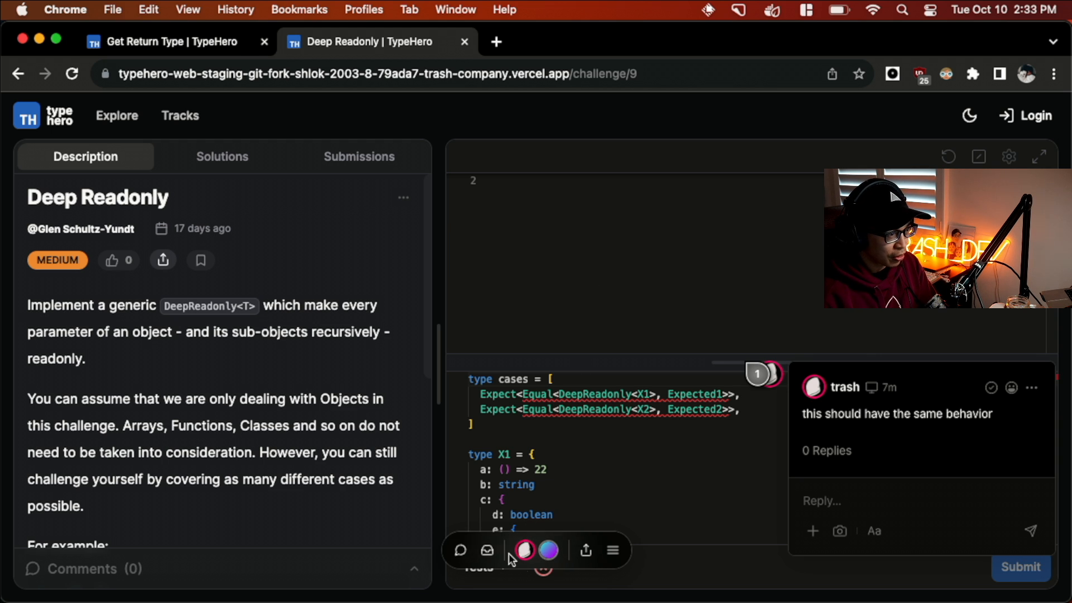
mouse_move(560, 543)
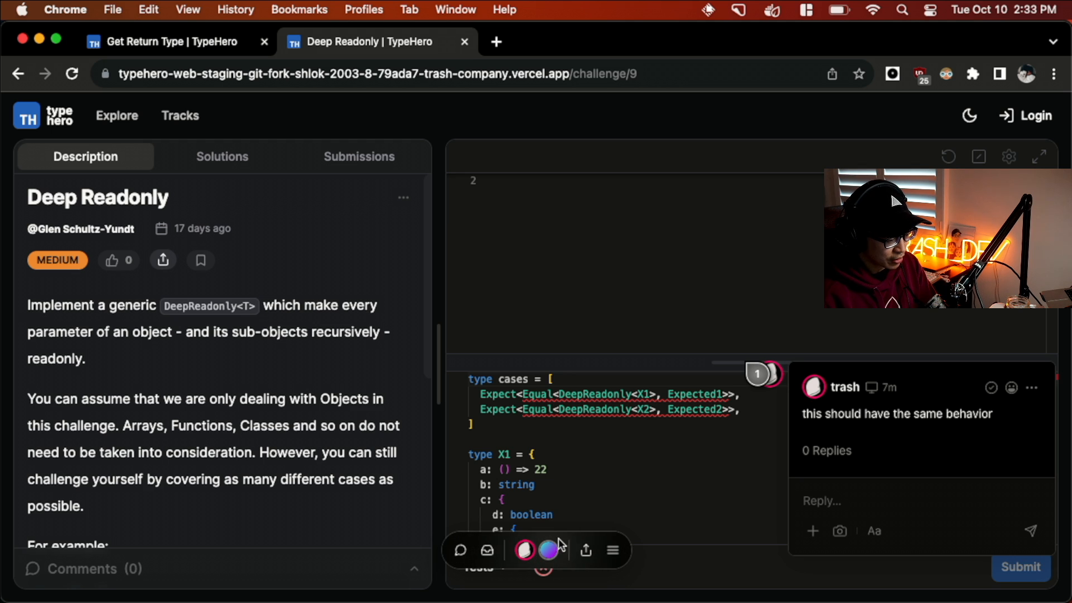
mouse_move(576, 470)
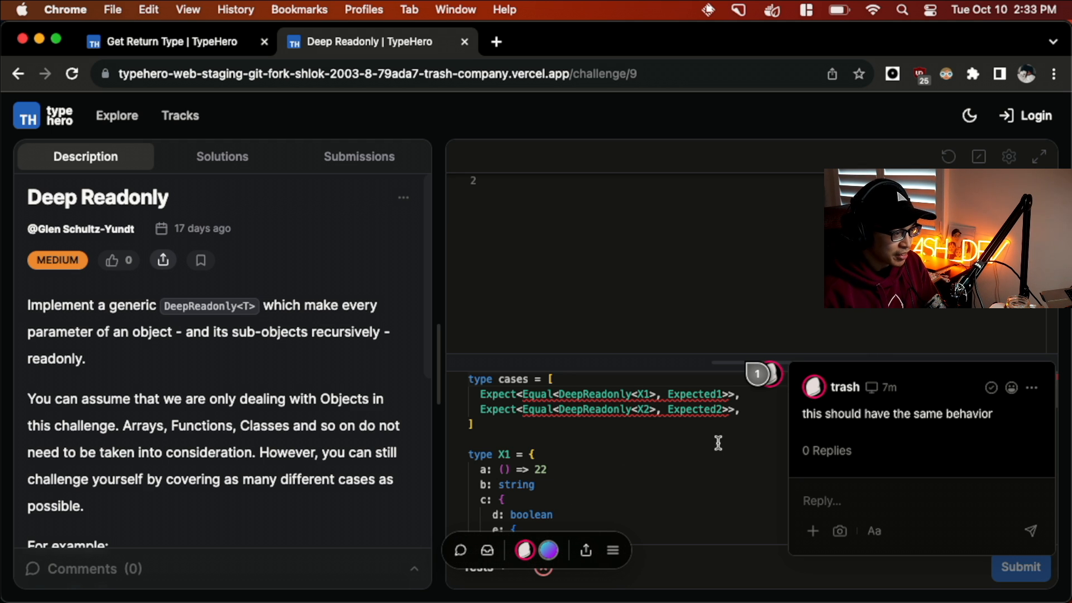
mouse_move(705, 449)
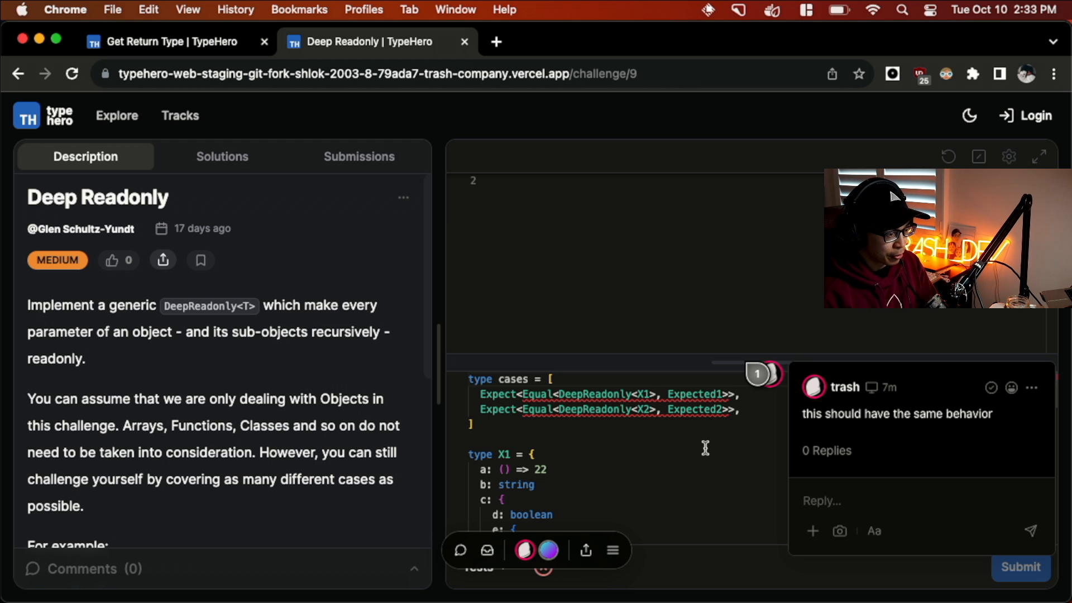